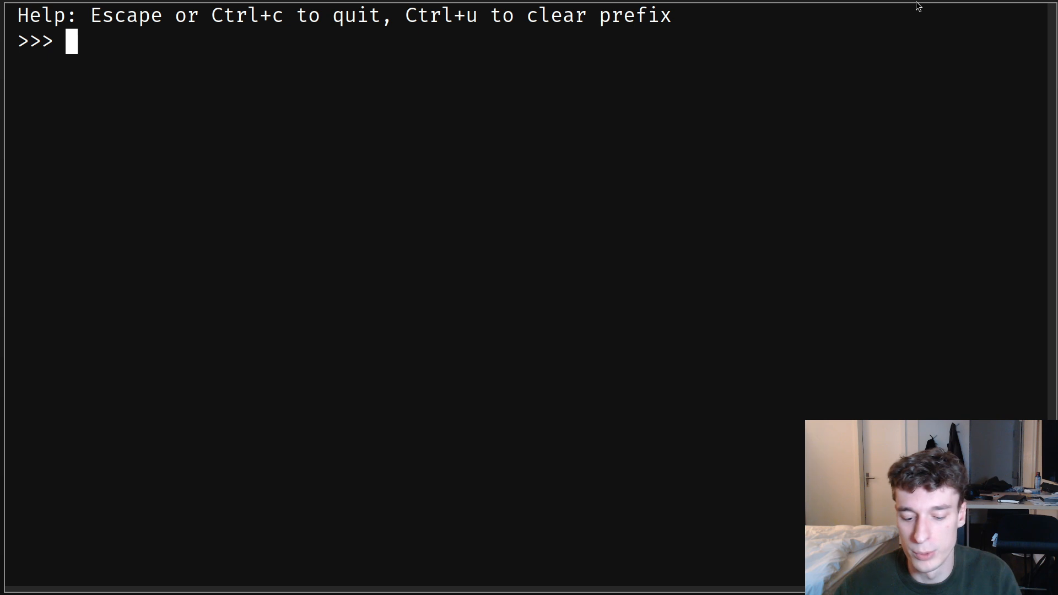
# List spell suggestions for house, housf and housfg, then quit the demo back to t.c
pyautogui.write('house')
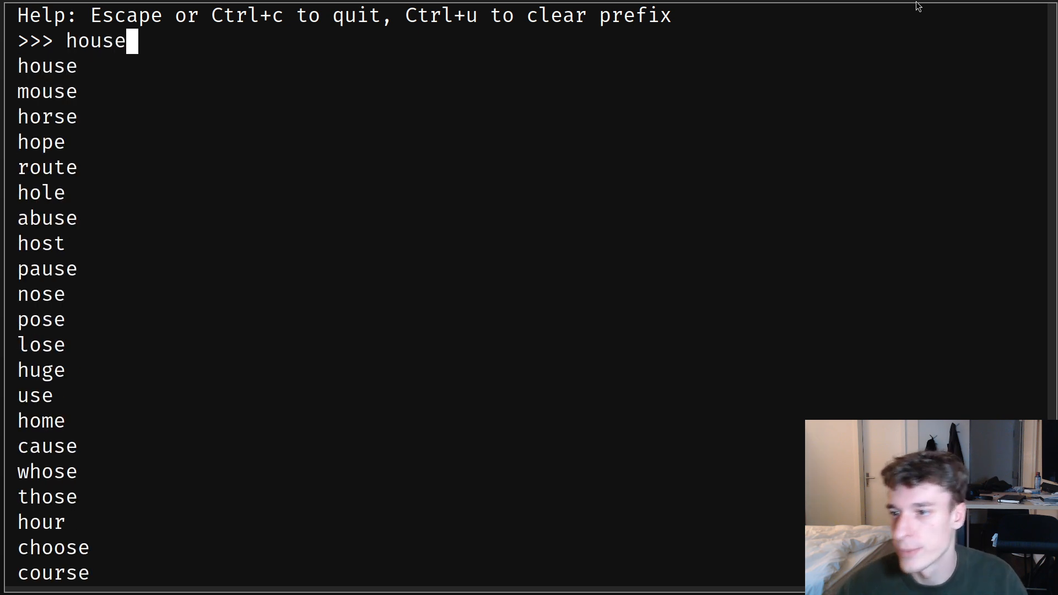
pyautogui.moveTo(99, 90)
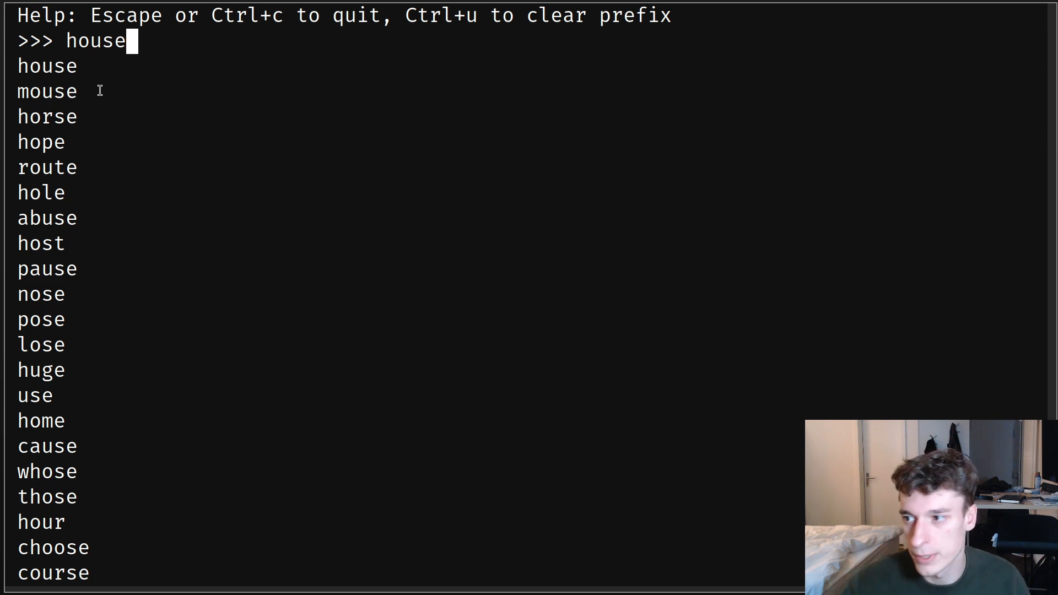
pyautogui.moveTo(80, 71)
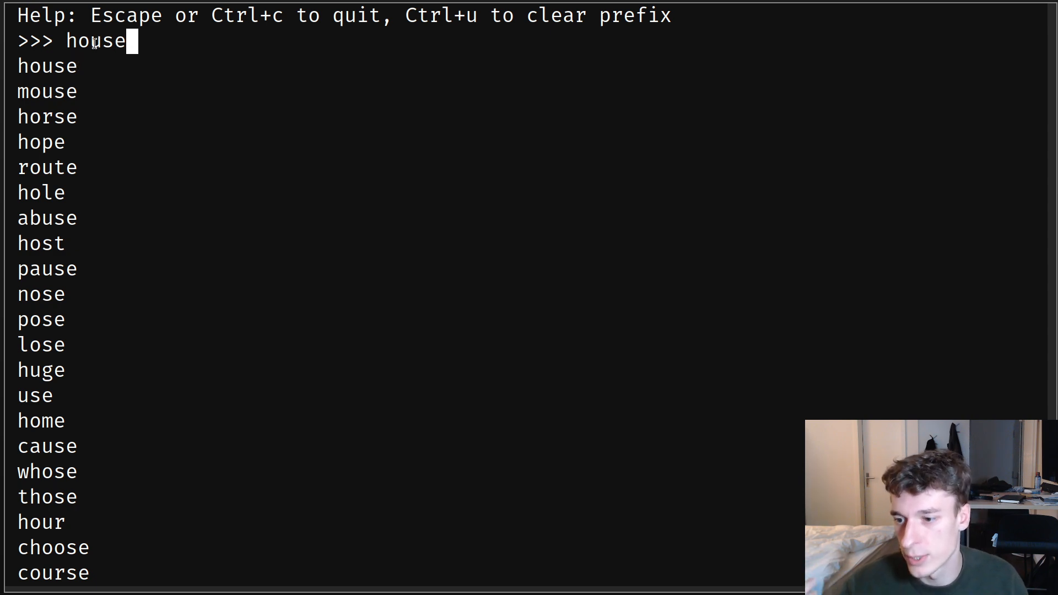
pyautogui.moveTo(173, 204)
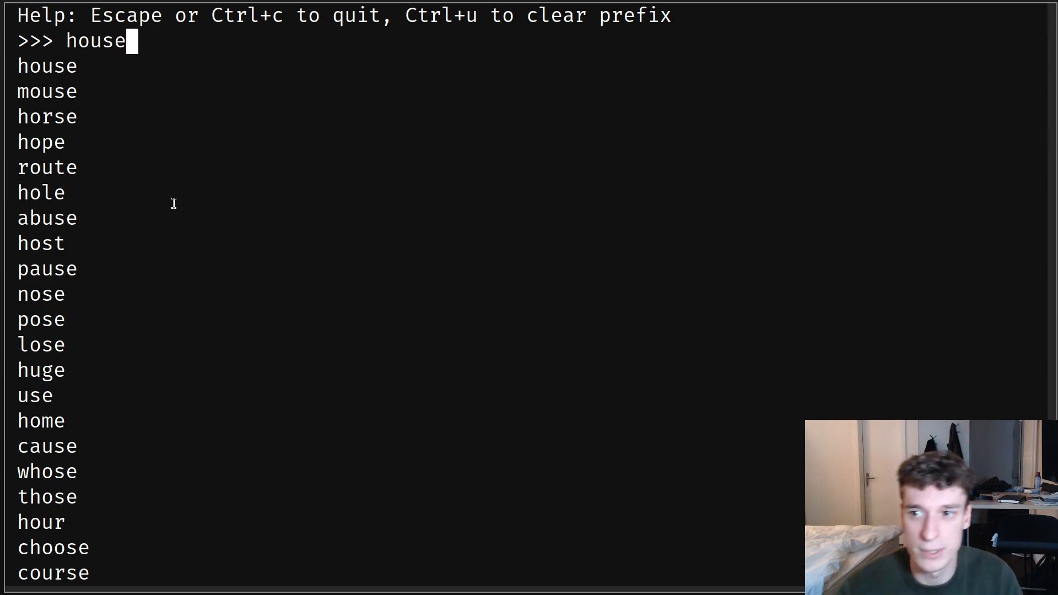
pyautogui.write('f')
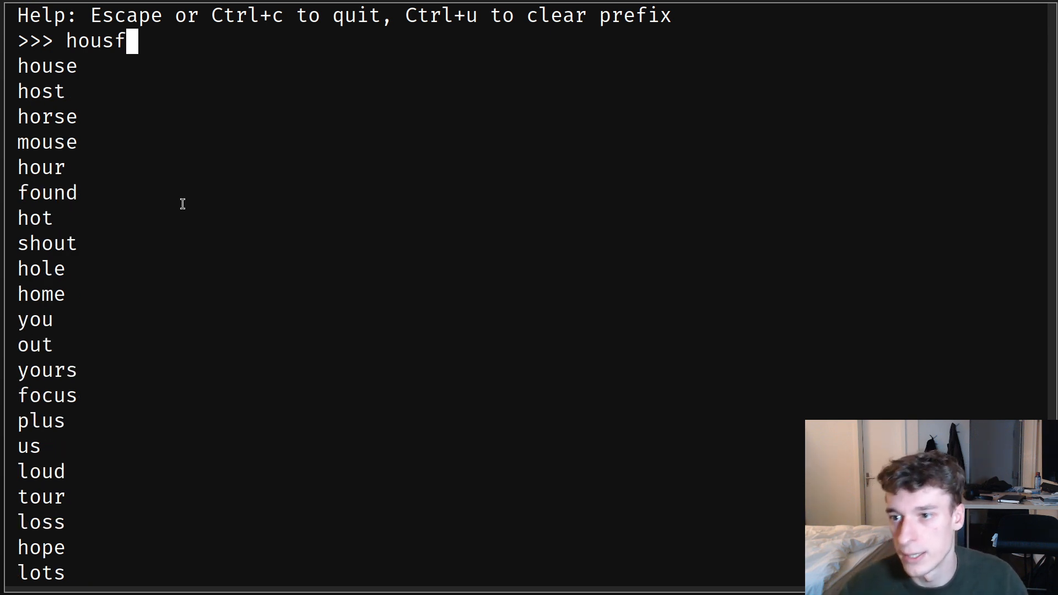
pyautogui.moveTo(26, 64)
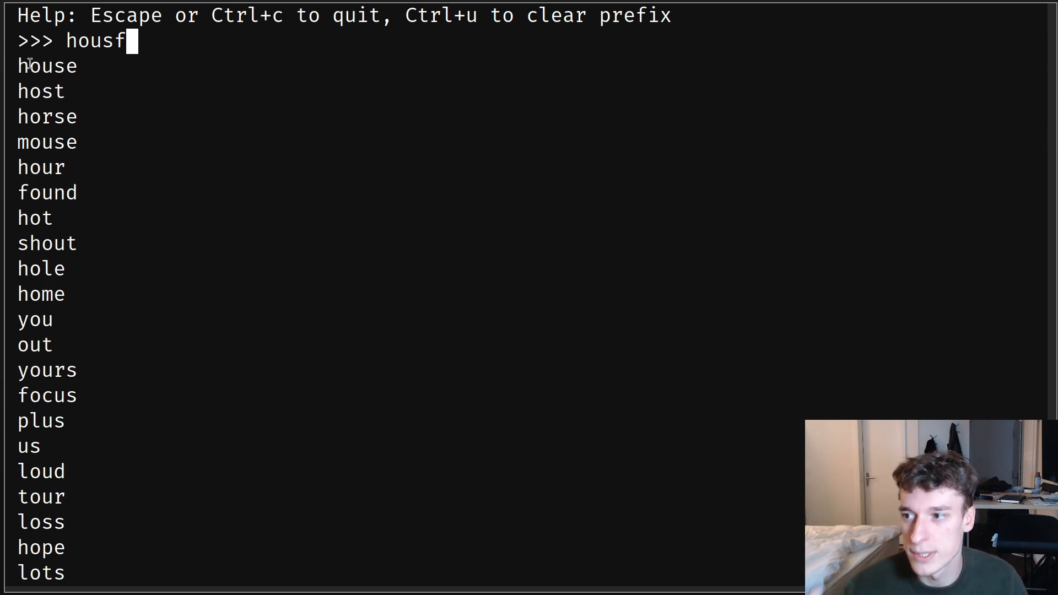
pyautogui.moveTo(157, 67)
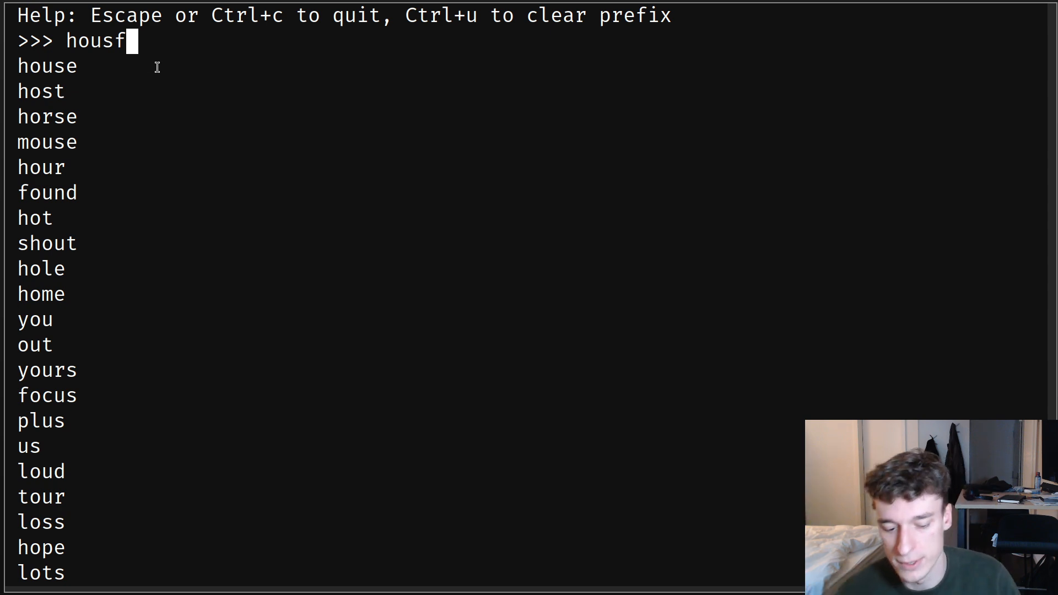
pyautogui.write('g')
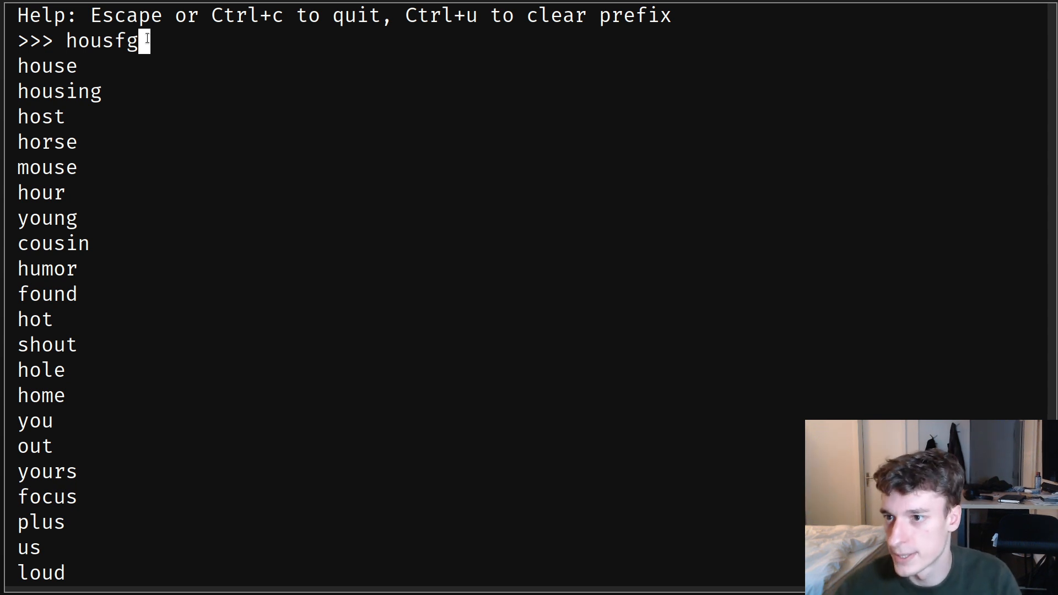
pyautogui.press('ctrl+u')
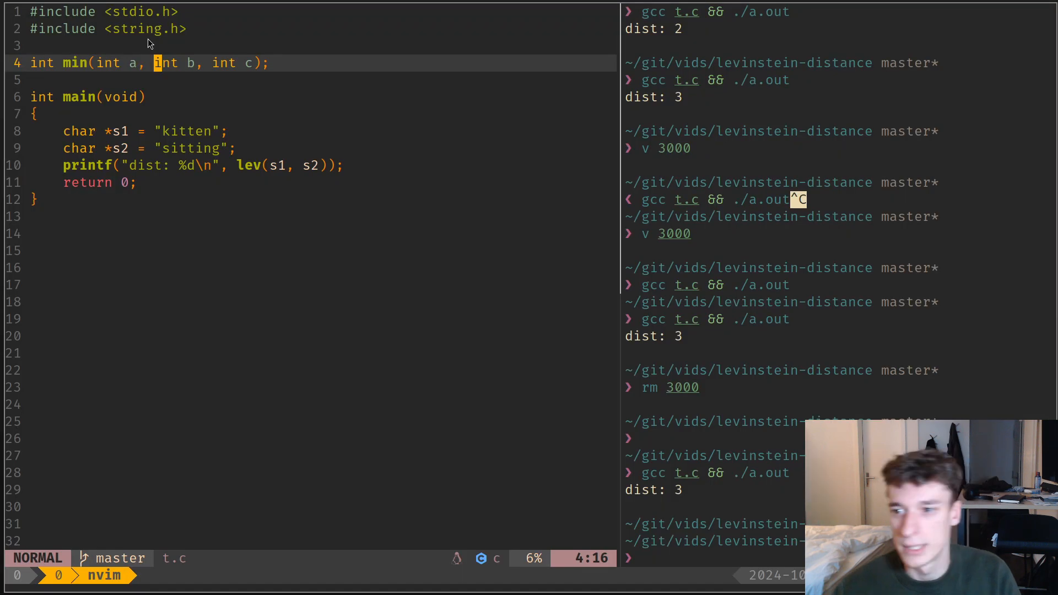
# Start a blank line below the min declaration at the top of t.c
pyautogui.press('V')
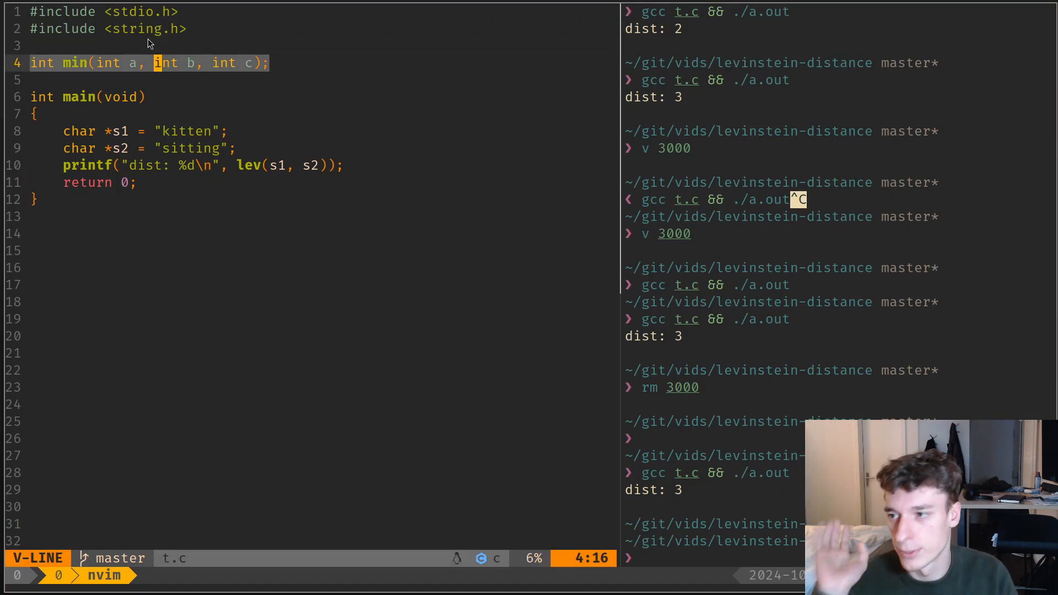
pyautogui.press('Escape')
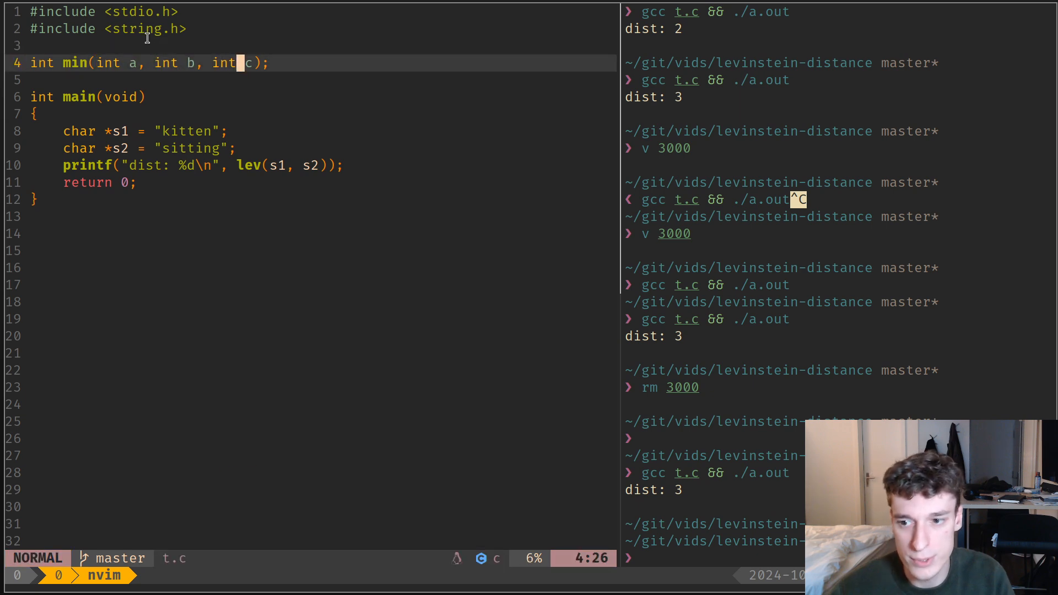
pyautogui.press('gg')
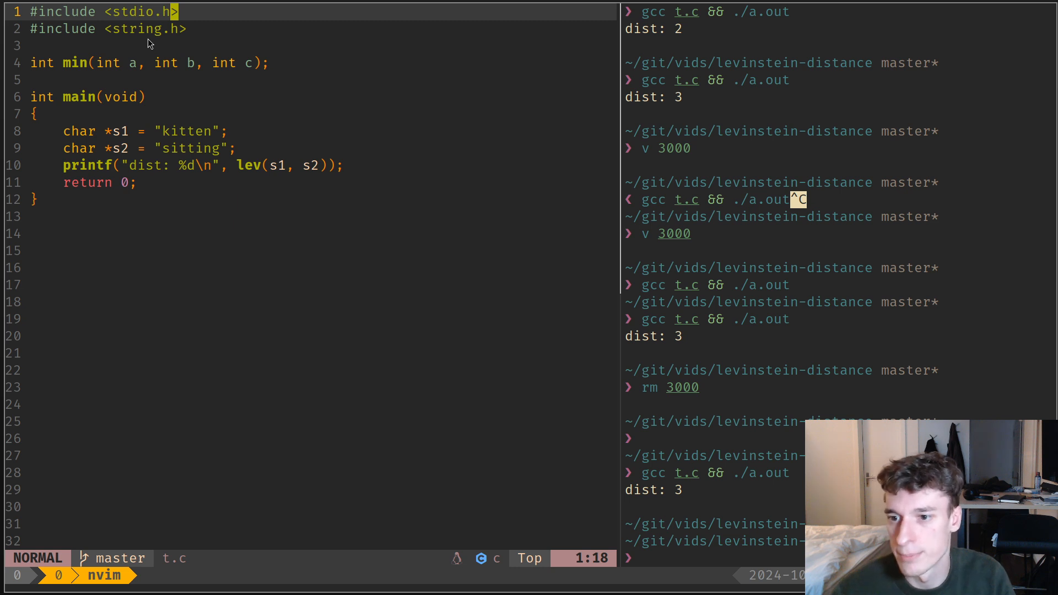
pyautogui.press('o')
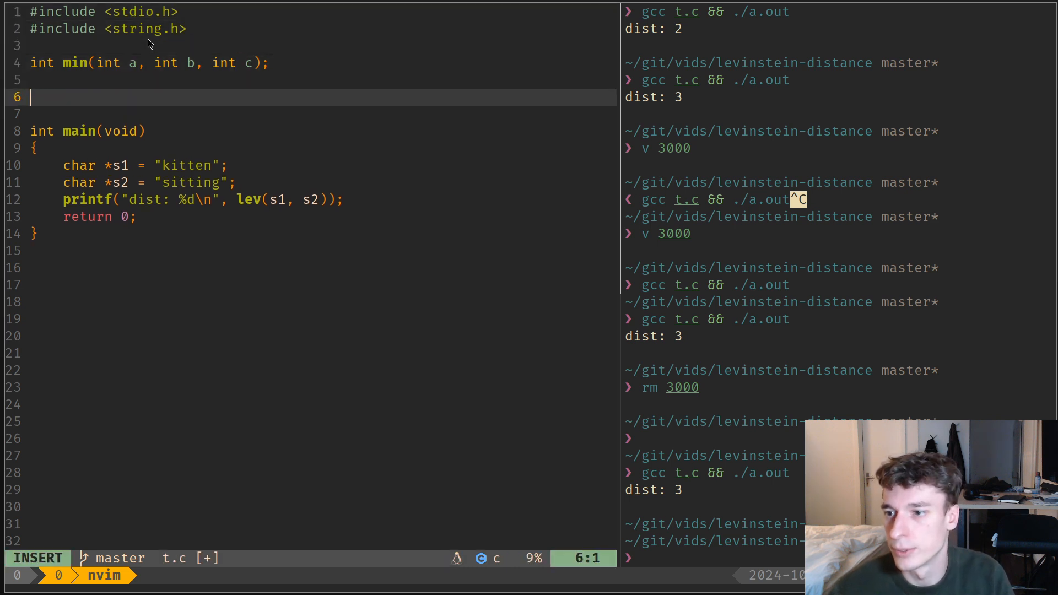
# Define an empty int lev(char *s1, char *s2) function with braces above main
pyautogui.write('int lev')
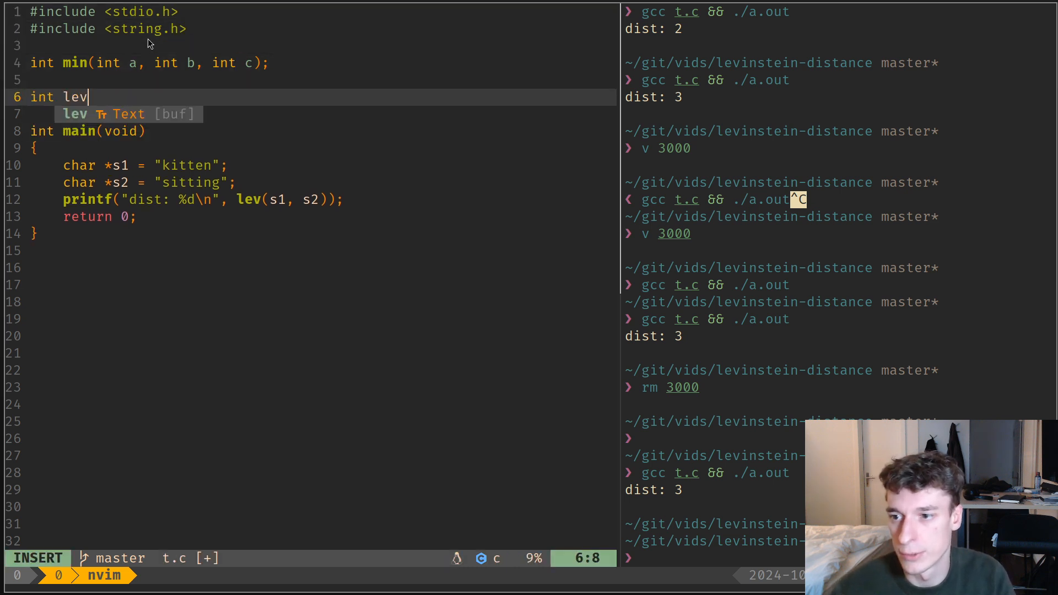
pyautogui.write('(')
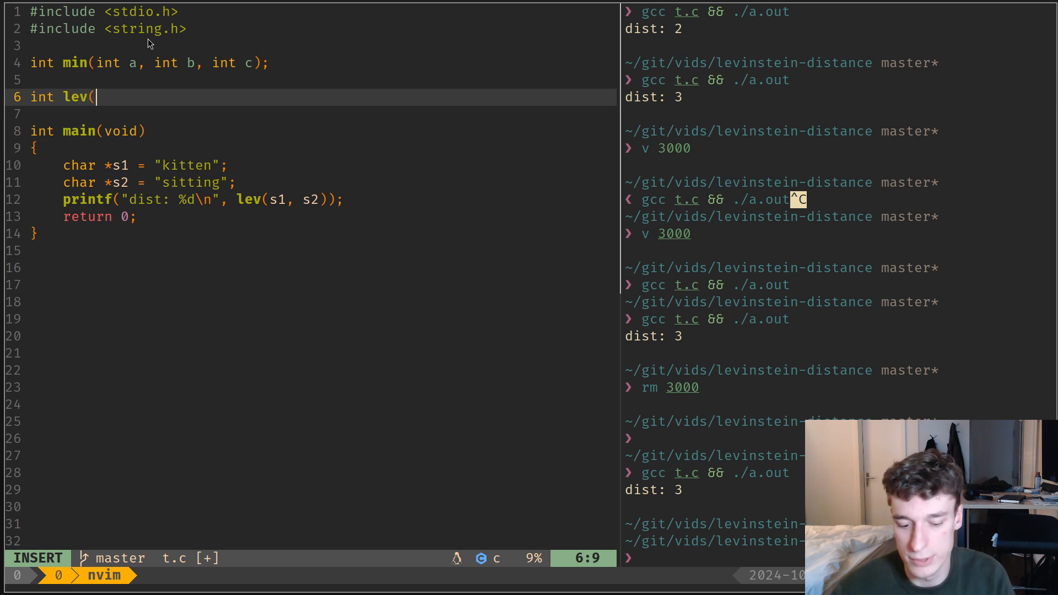
pyautogui.write('char *')
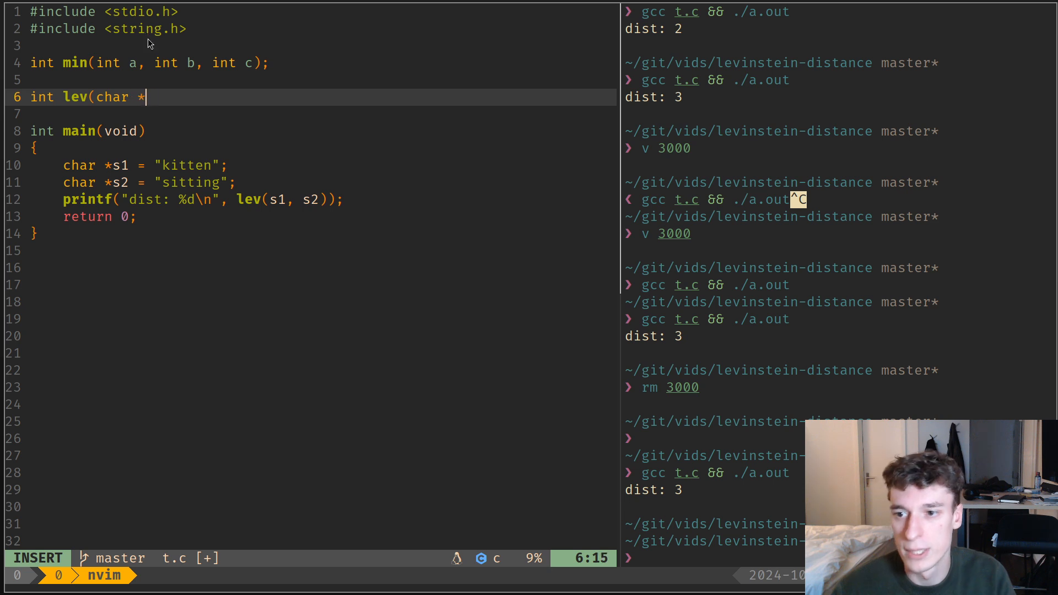
pyautogui.write('s1, char *')
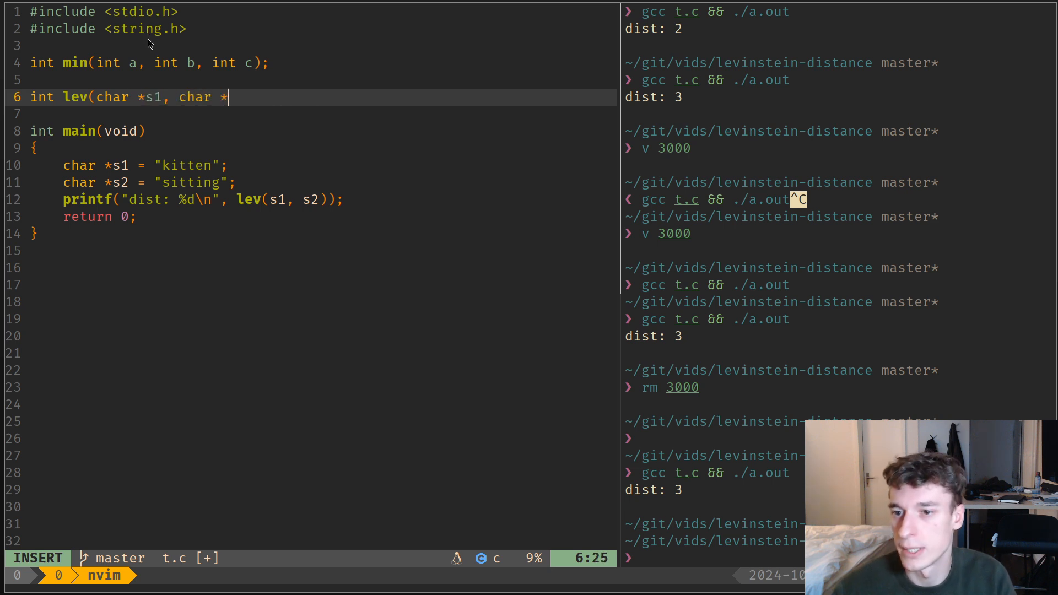
pyautogui.write('s2)')
pyautogui.click(320, 113)
pyautogui.write('{')
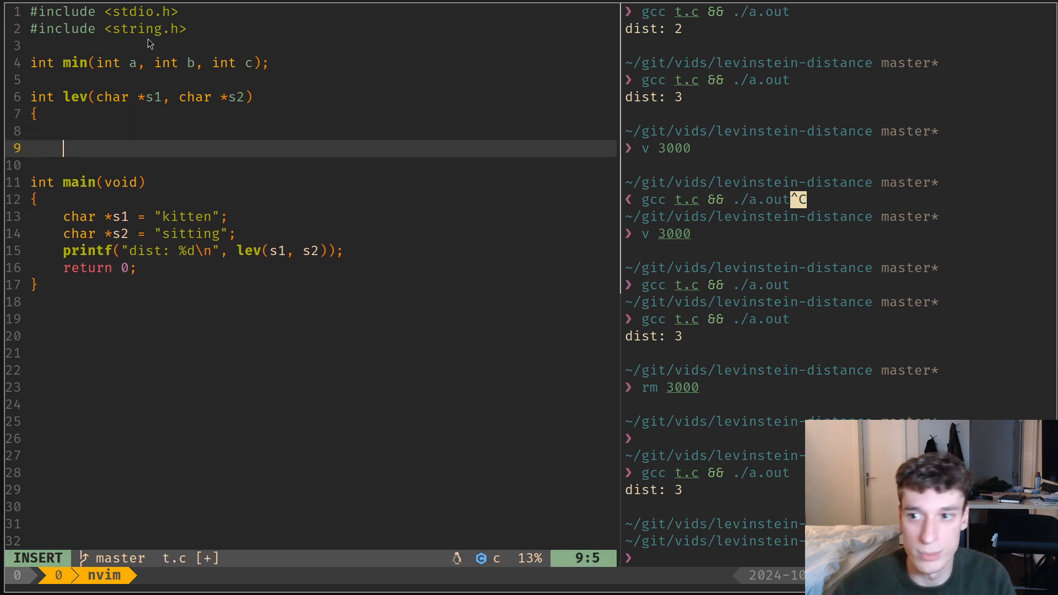
pyautogui.write('}')
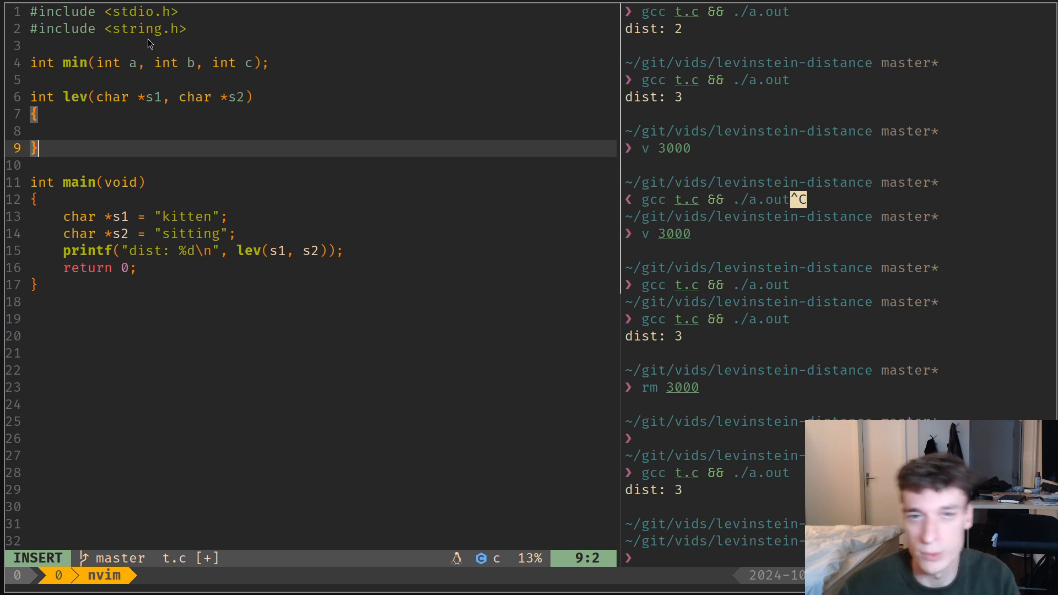
pyautogui.press('Escape')
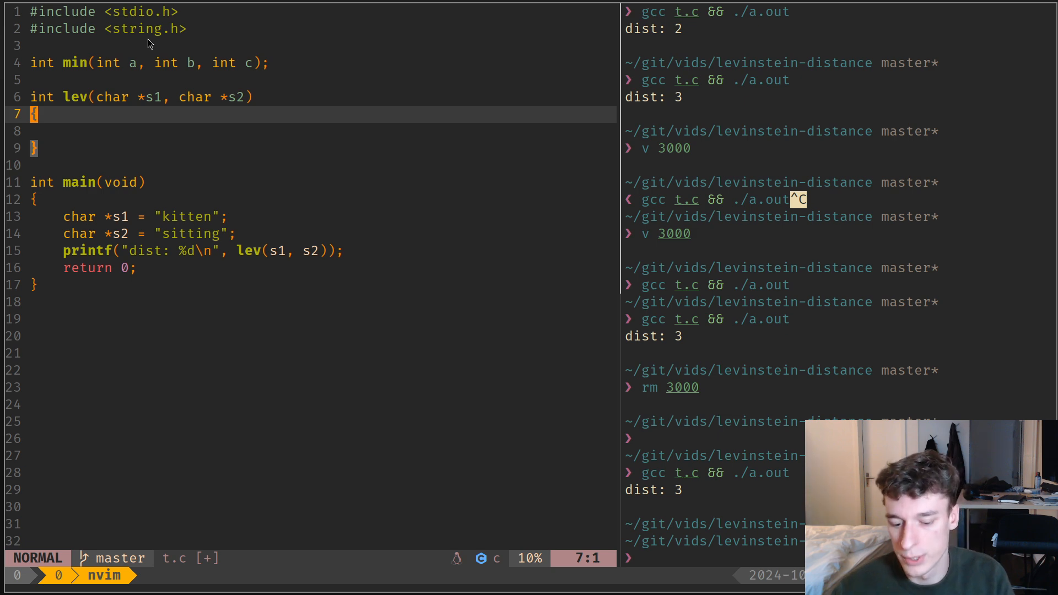
# Add the base case if (*s1 == '\0') return strlen(s2);
pyautogui.write('if (')
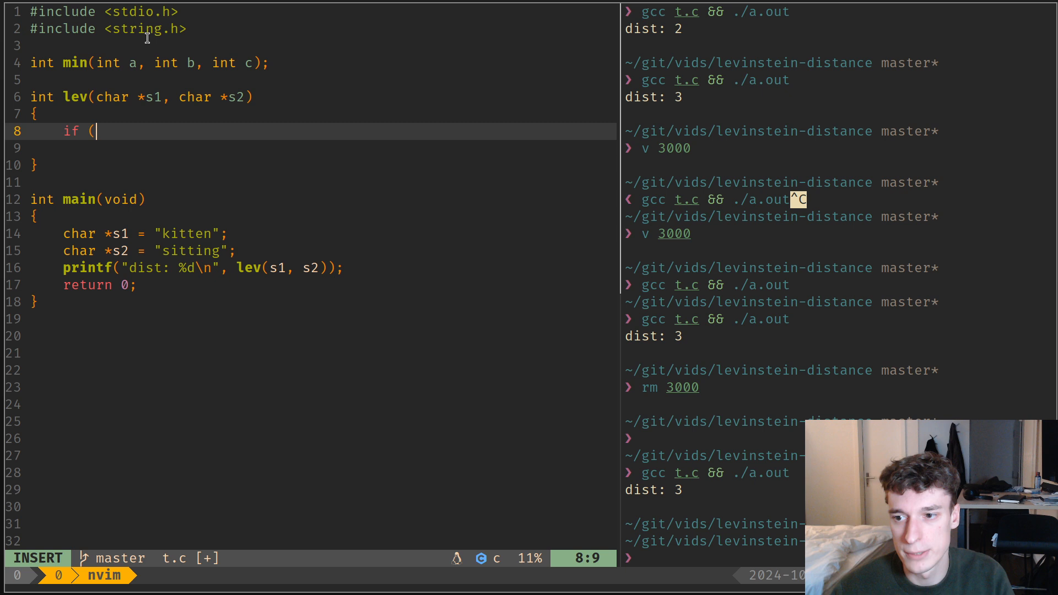
pyautogui.write("*s1 == '\\")
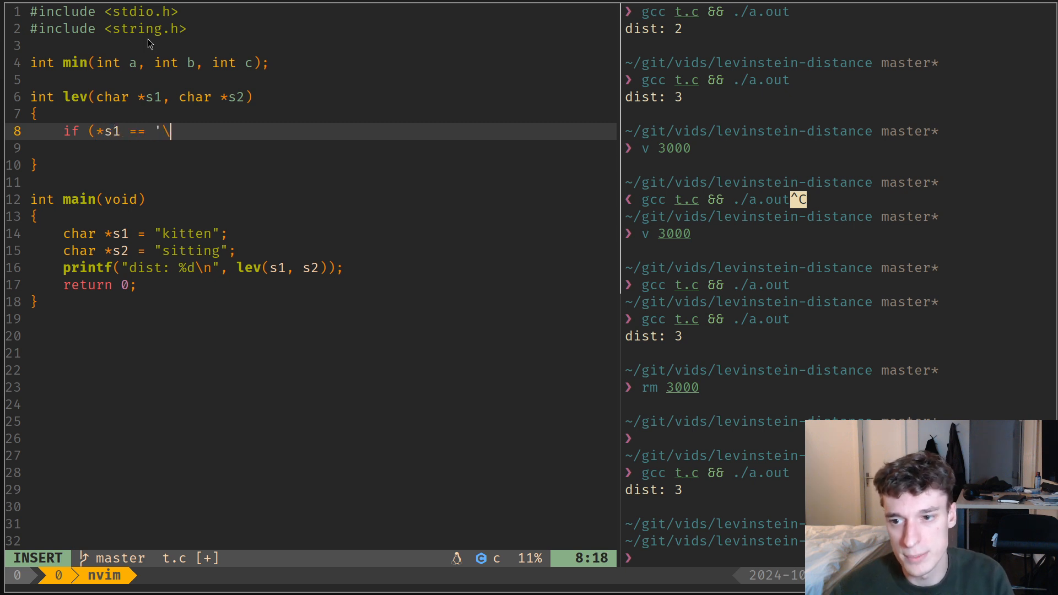
pyautogui.write("0'")
pyautogui.click(308, 147)
pyautogui.write('return strlen(s2);')
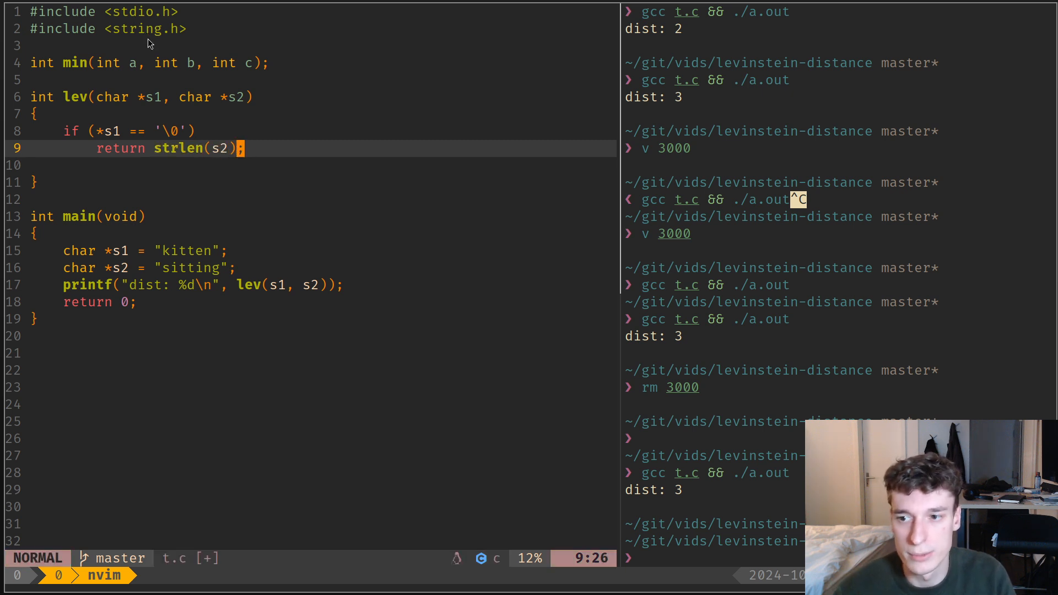
# Duplicate it as the s2-empty case returning strlen(s1)
pyautogui.press('k')
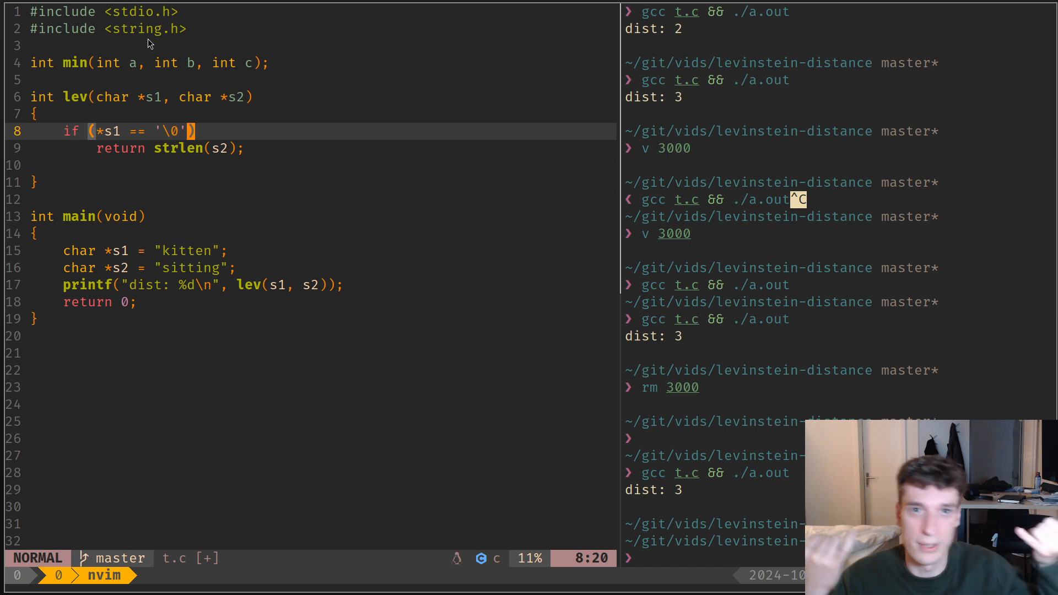
pyautogui.press('V')
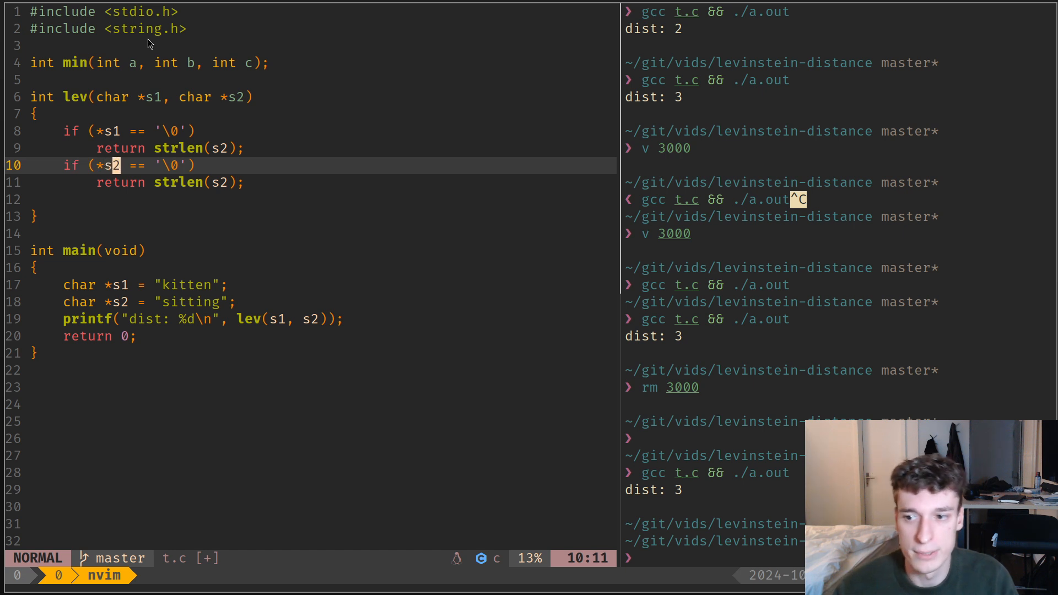
pyautogui.press('j')
pyautogui.write('1')
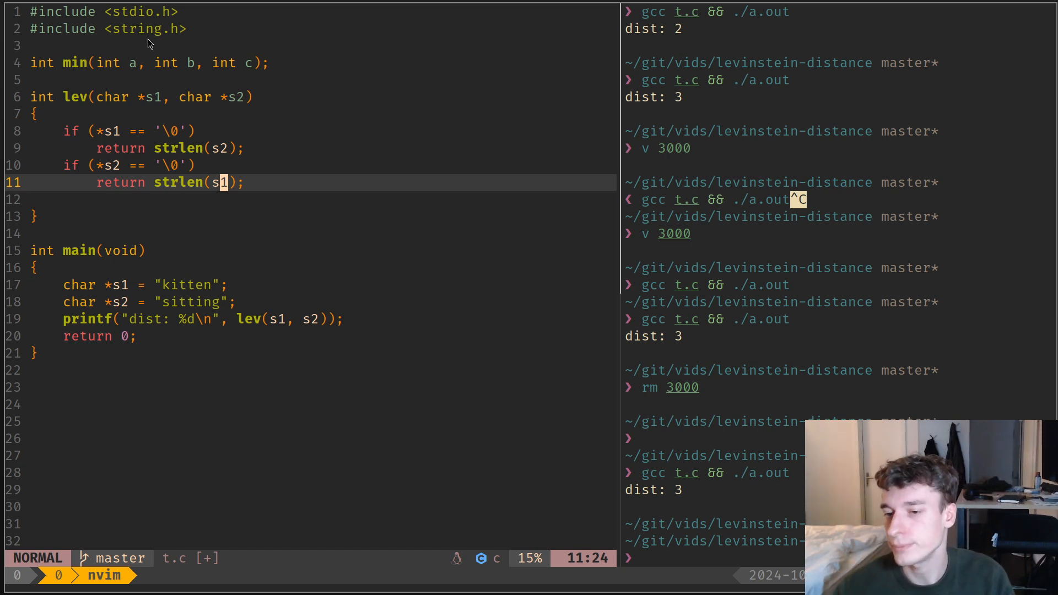
# Add the matching-head case: if (*s1 == *s2) return lev(s1 + 1, s2 + 1);
pyautogui.write('if')
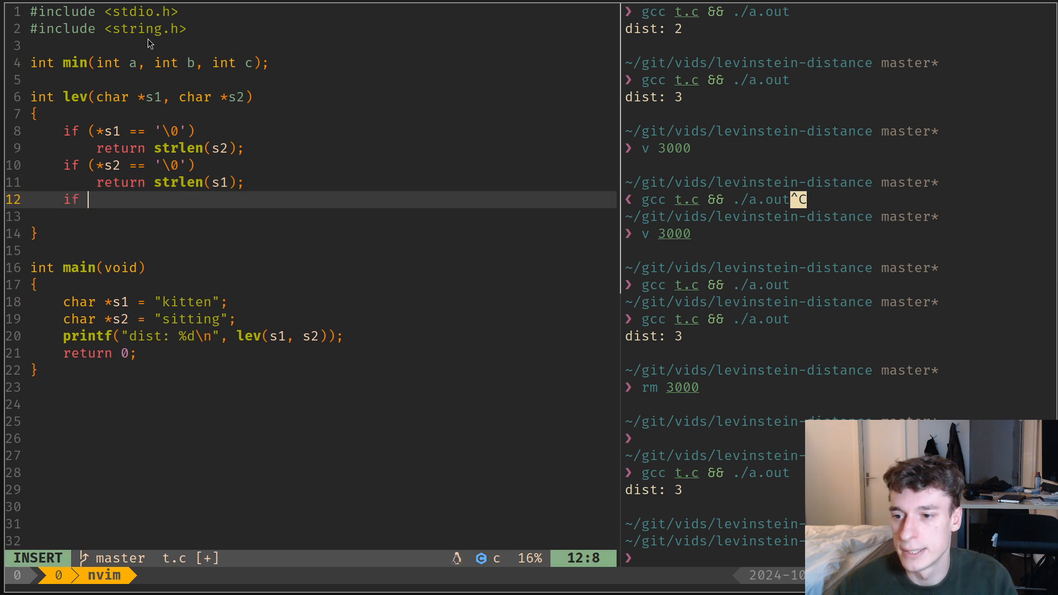
pyautogui.write('(')
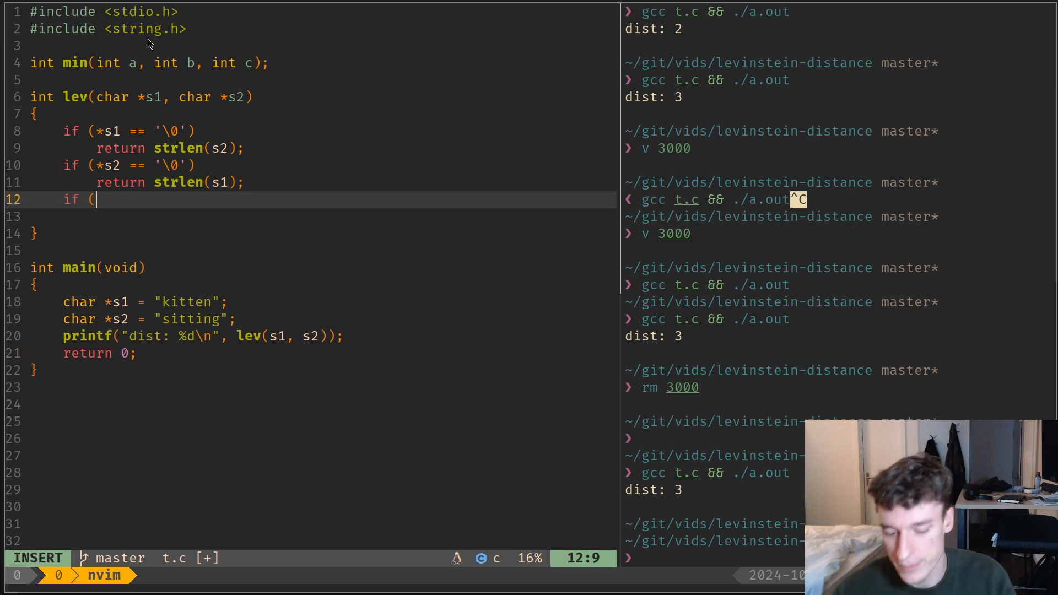
pyautogui.write('*s1 =')
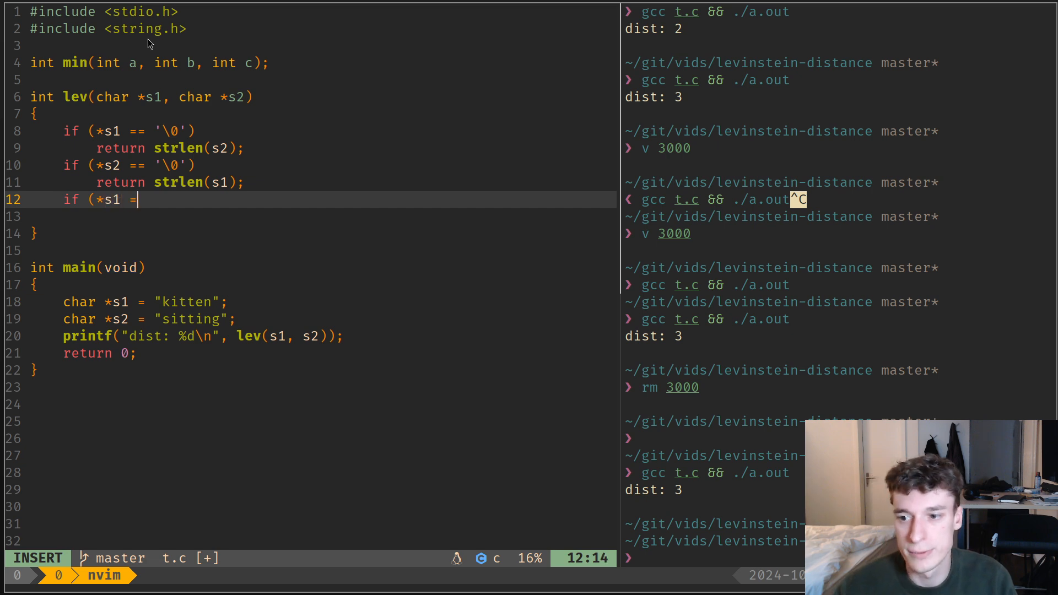
pyautogui.write('=')
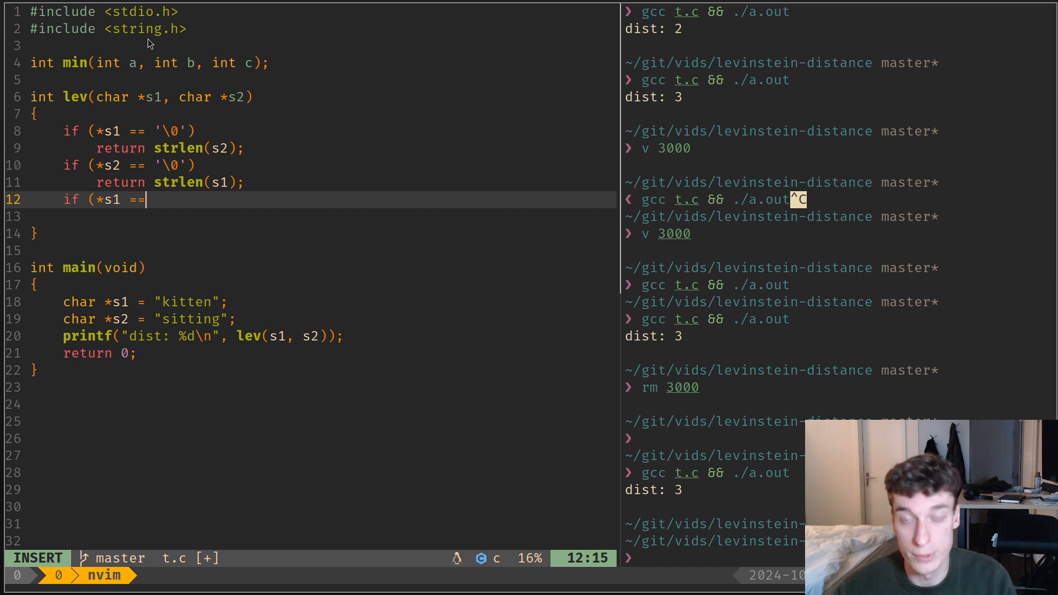
pyautogui.write('*s')
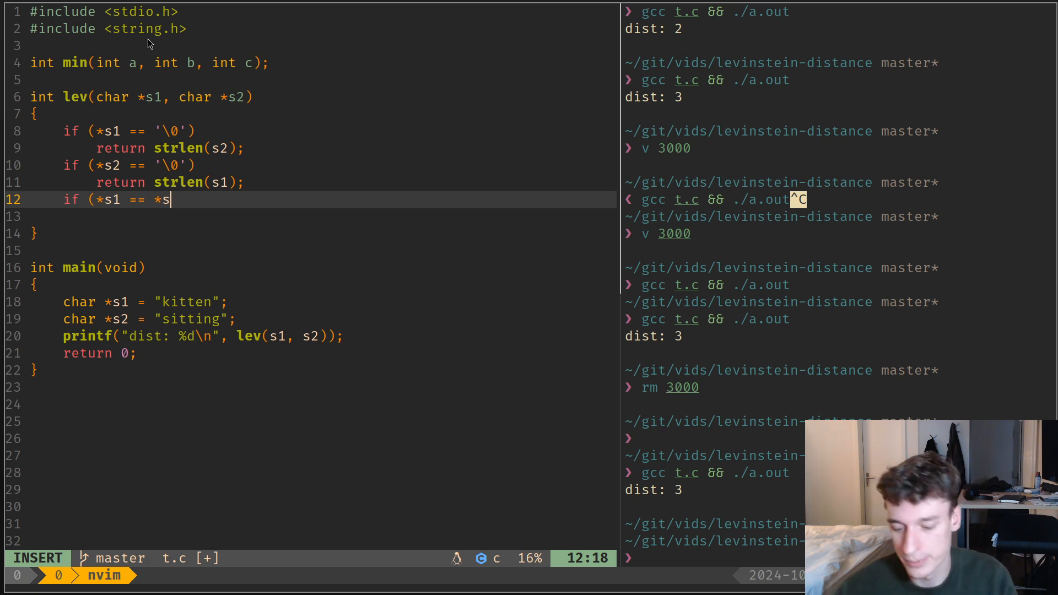
pyautogui.write('2')
pyautogui.write('re')
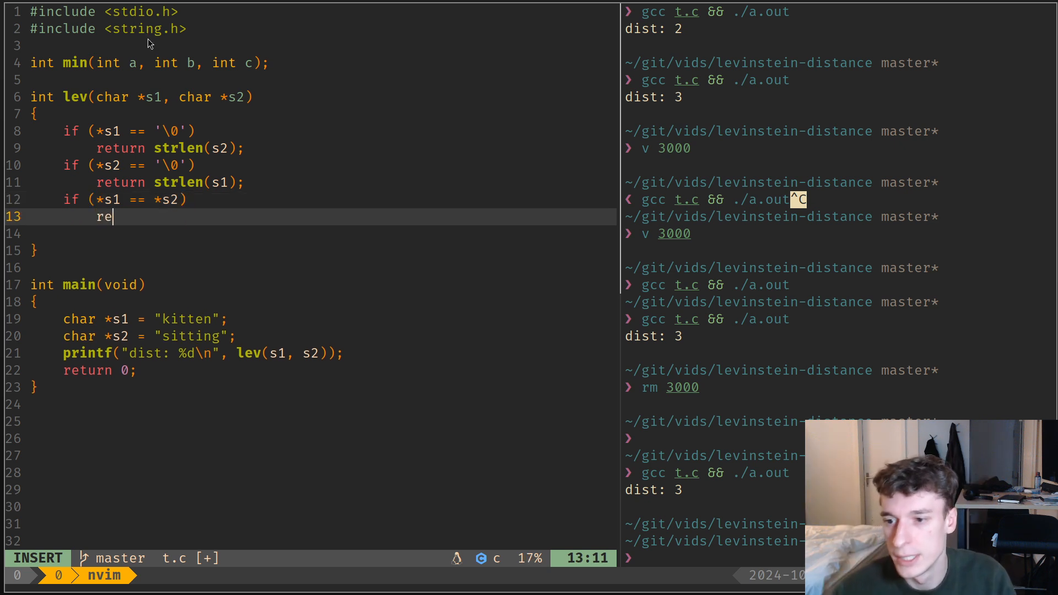
pyautogui.write('turn')
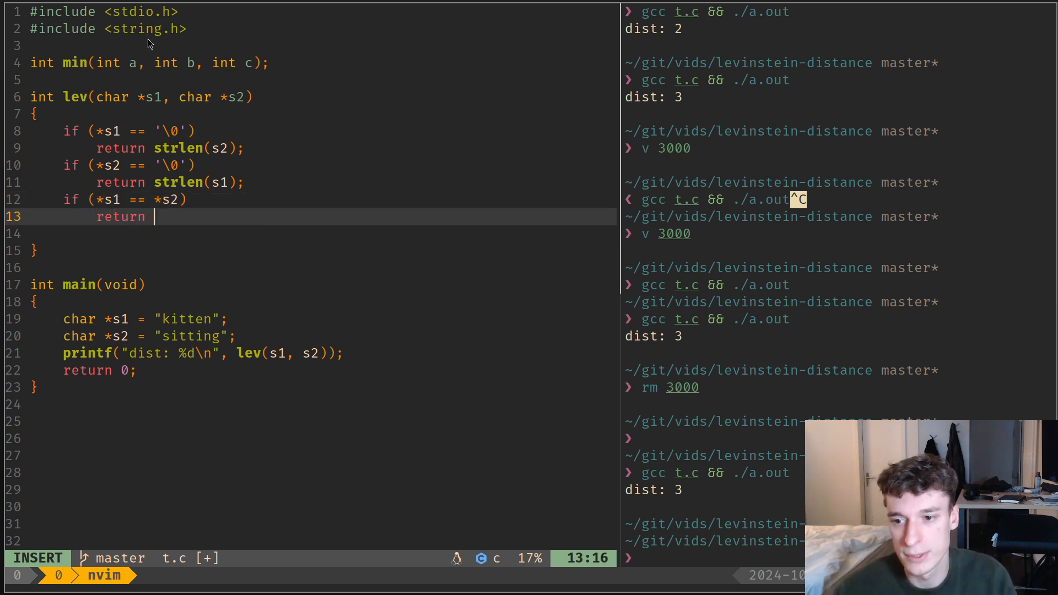
pyautogui.write('lev(s')
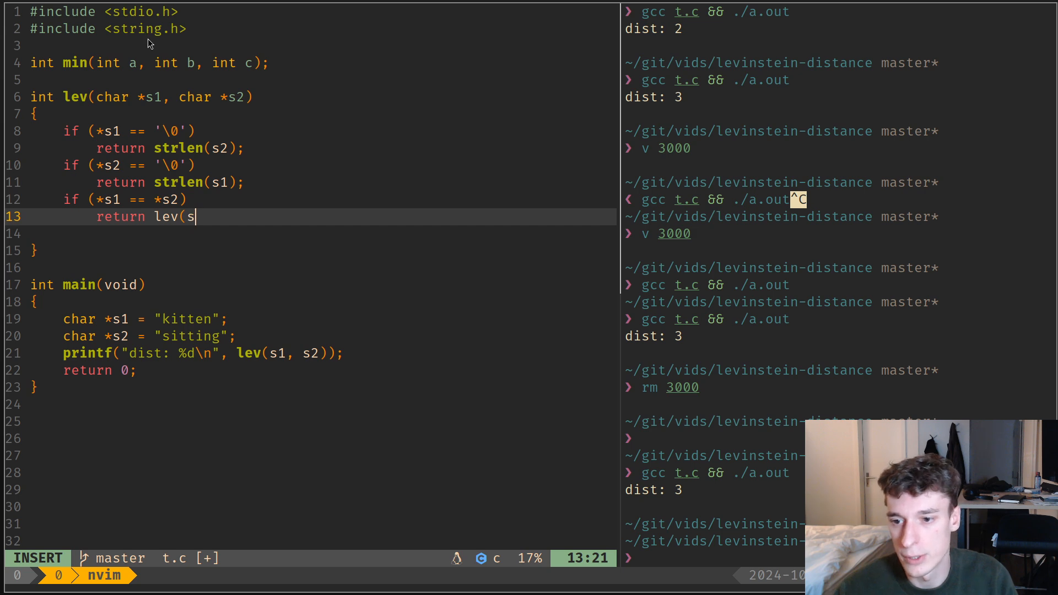
pyautogui.write('1 + 1, s2 + 1);')
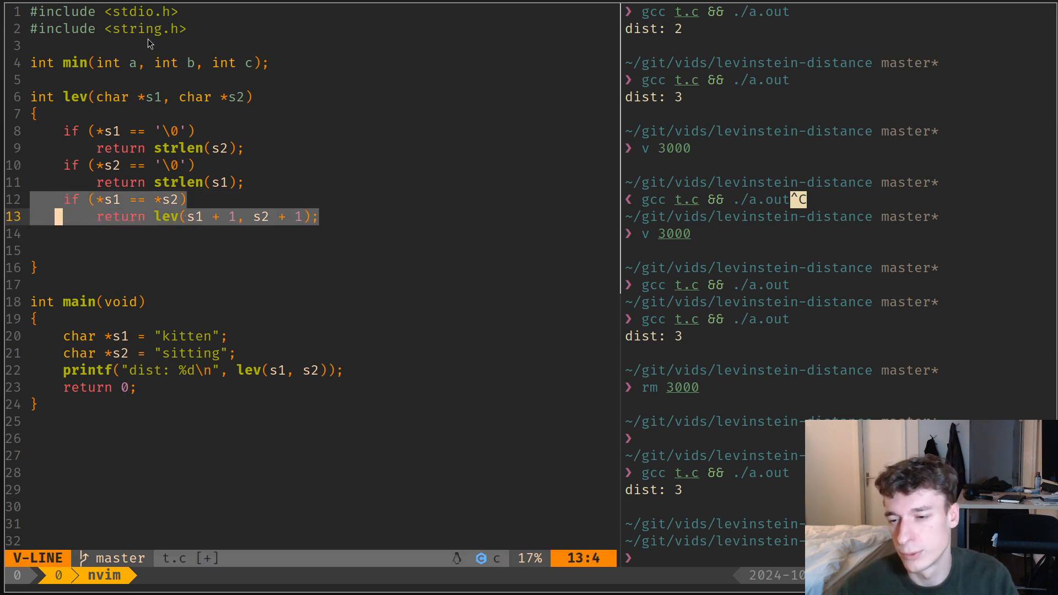
# Begin the fallback return 1 + min( with the first call lev(s1, s2 + 1)
pyautogui.write('return')
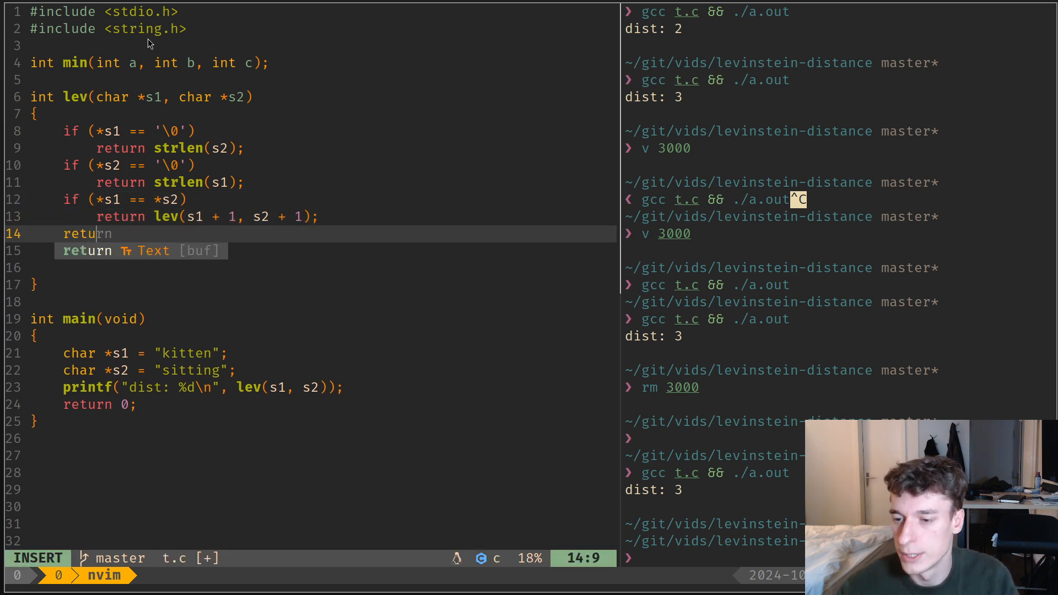
pyautogui.write('1 + min(')
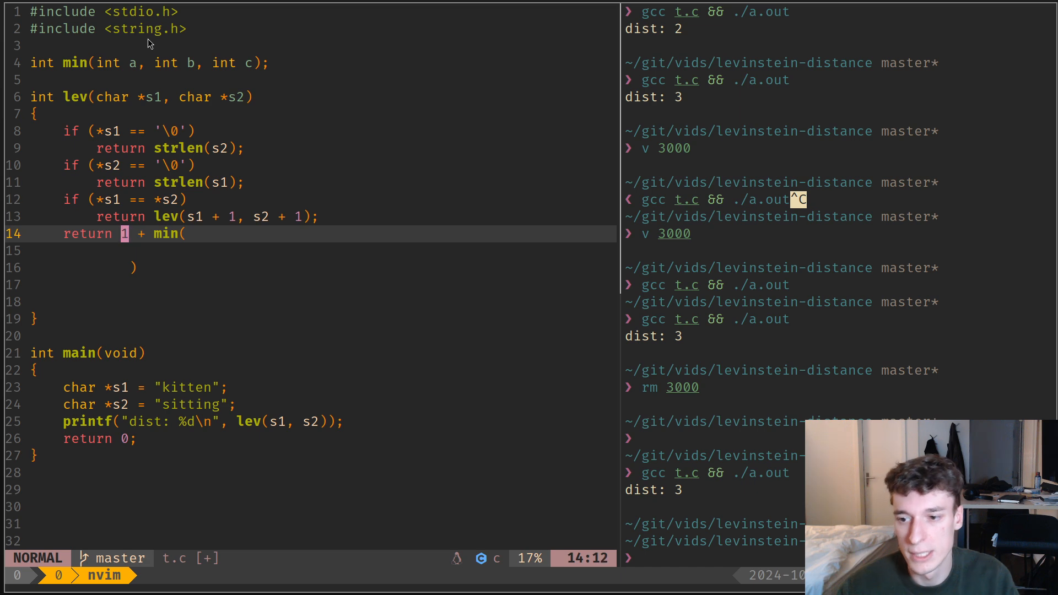
pyautogui.press('v')
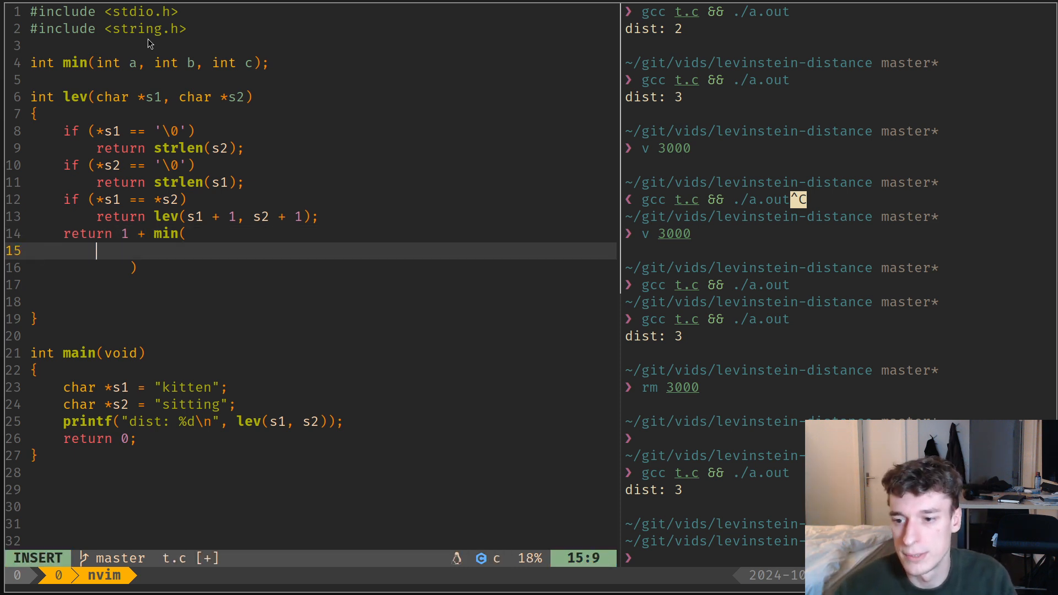
pyautogui.write('lev(*')
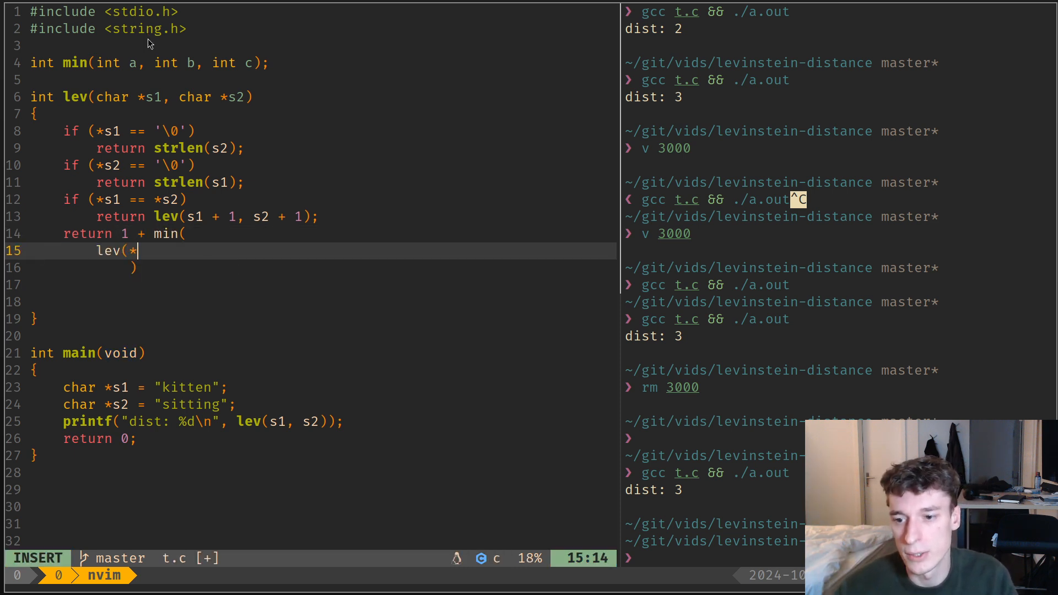
pyautogui.write('s1')
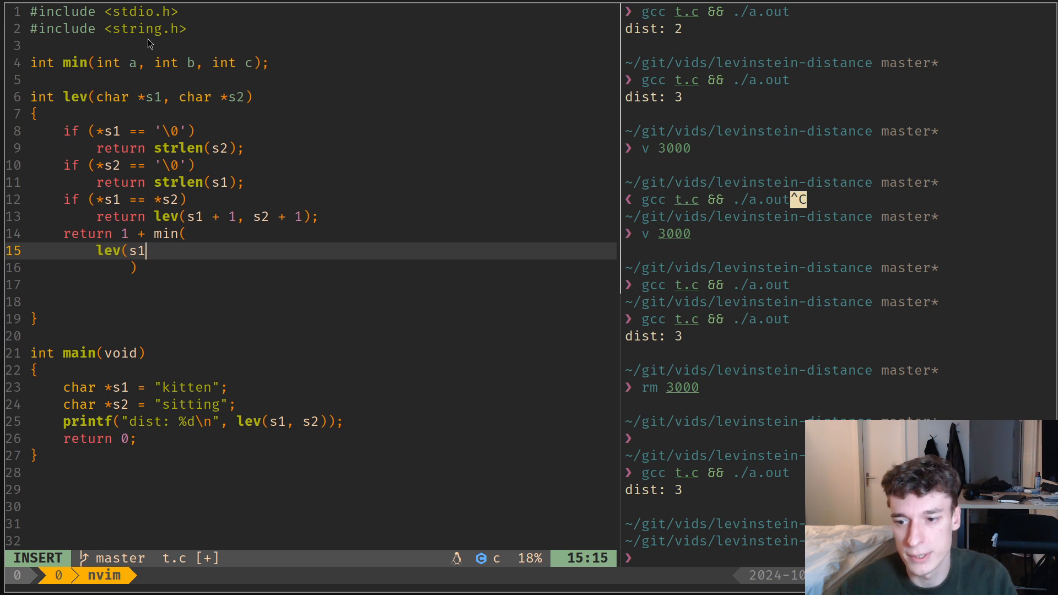
pyautogui.write(', s2 +')
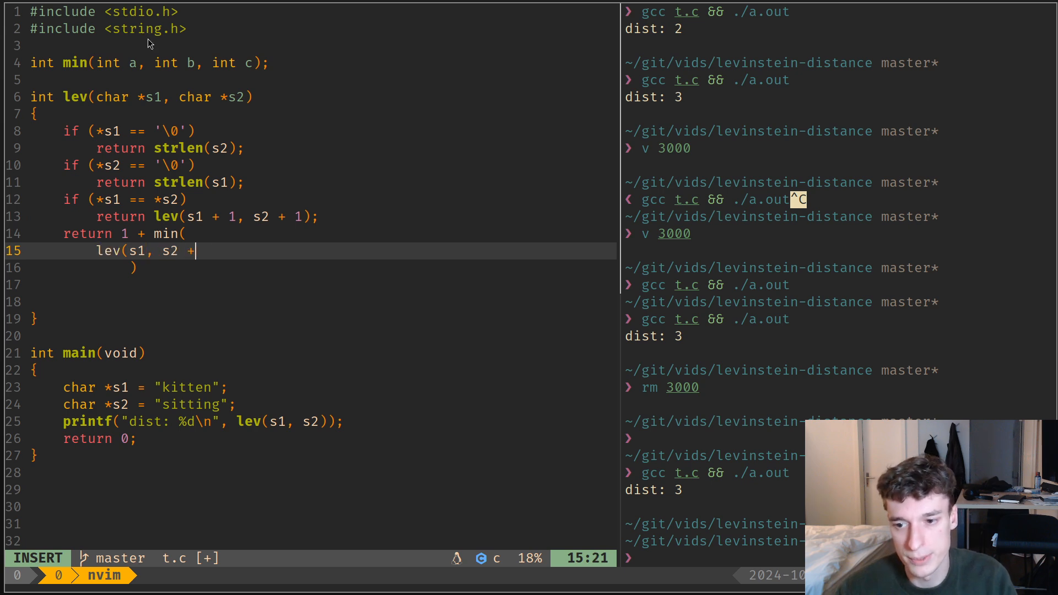
pyautogui.write('1),')
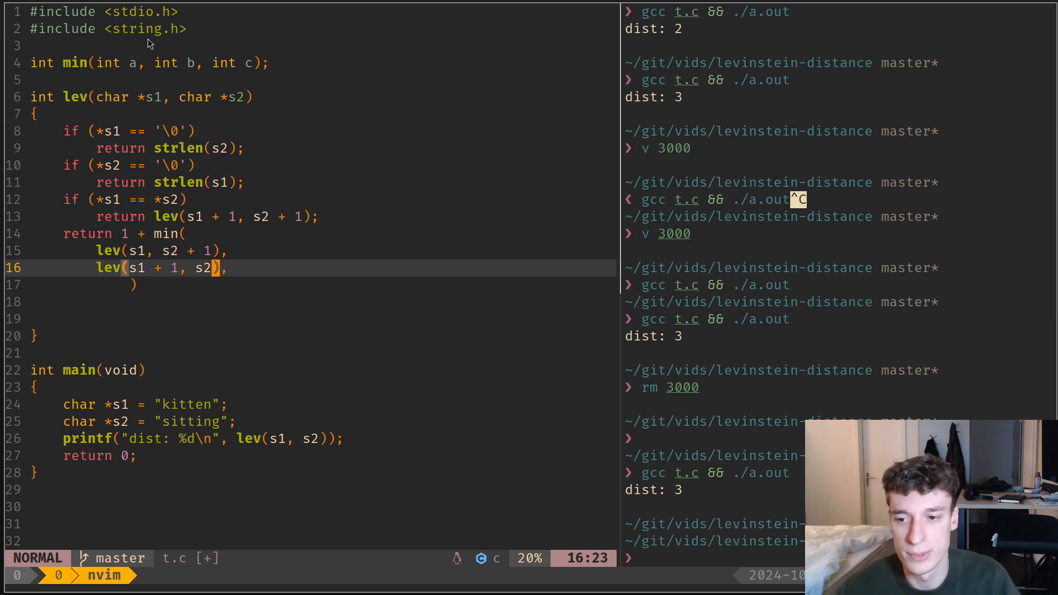
# Add the remaining calls lev(s1 + 1, s2) and lev(s1 + 1, s2 + 1) to the min
pyautogui.write('lev (')
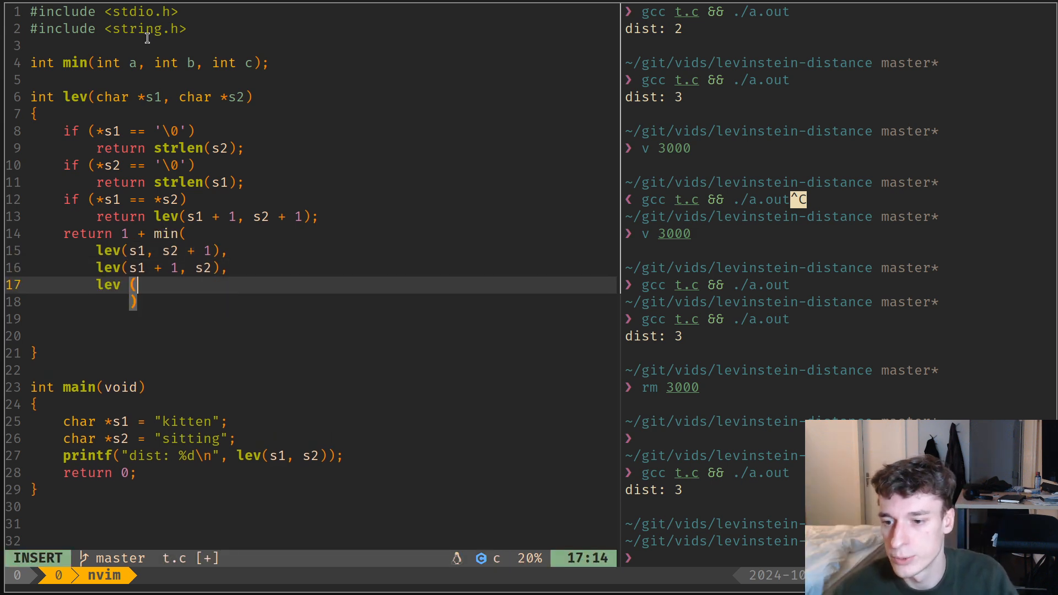
pyautogui.write('s1')
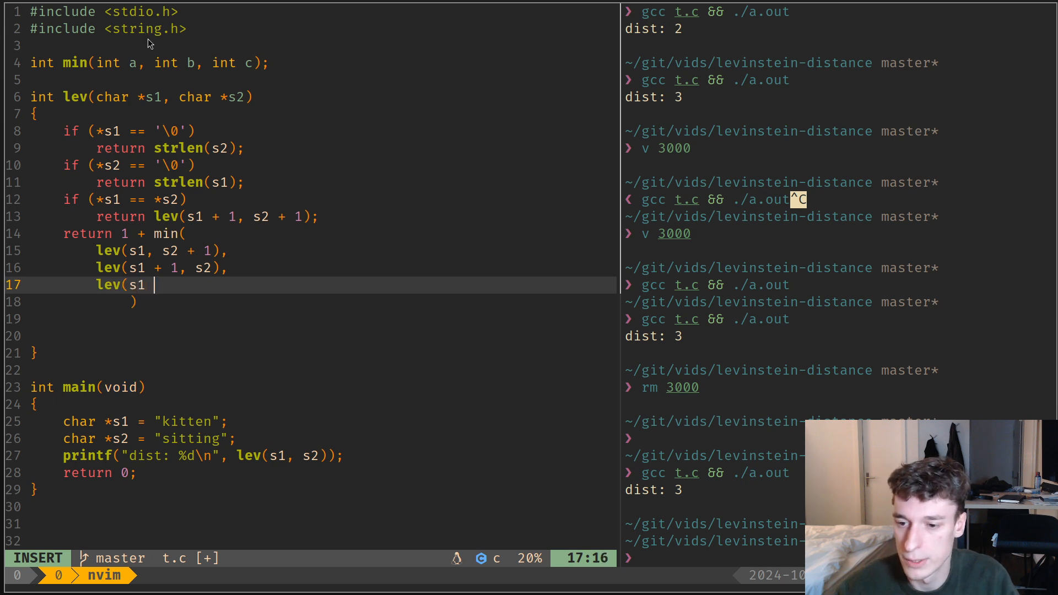
pyautogui.write('+ 1')
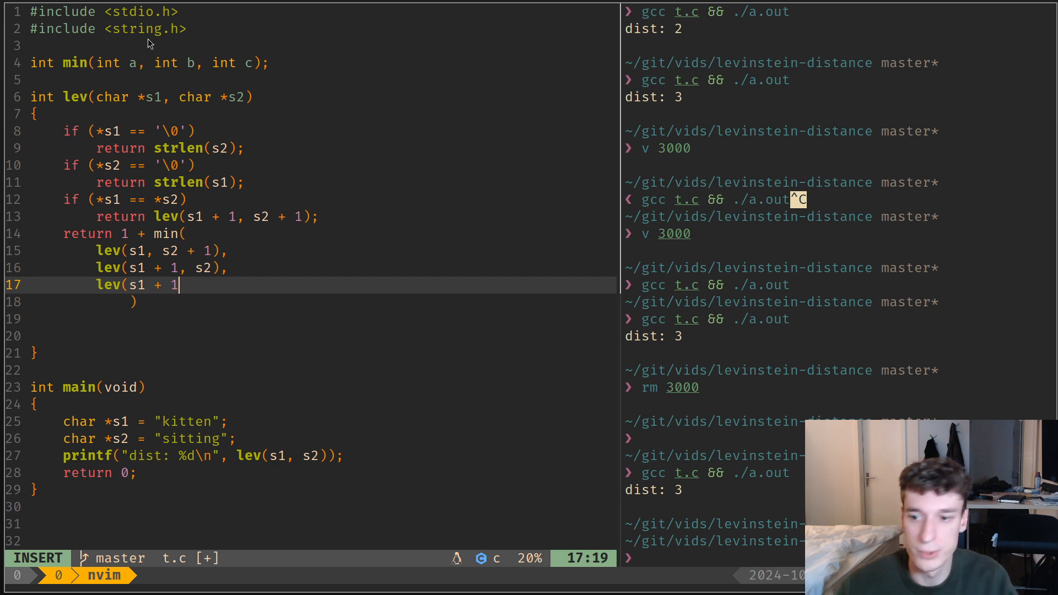
pyautogui.write(', s2<F2>')
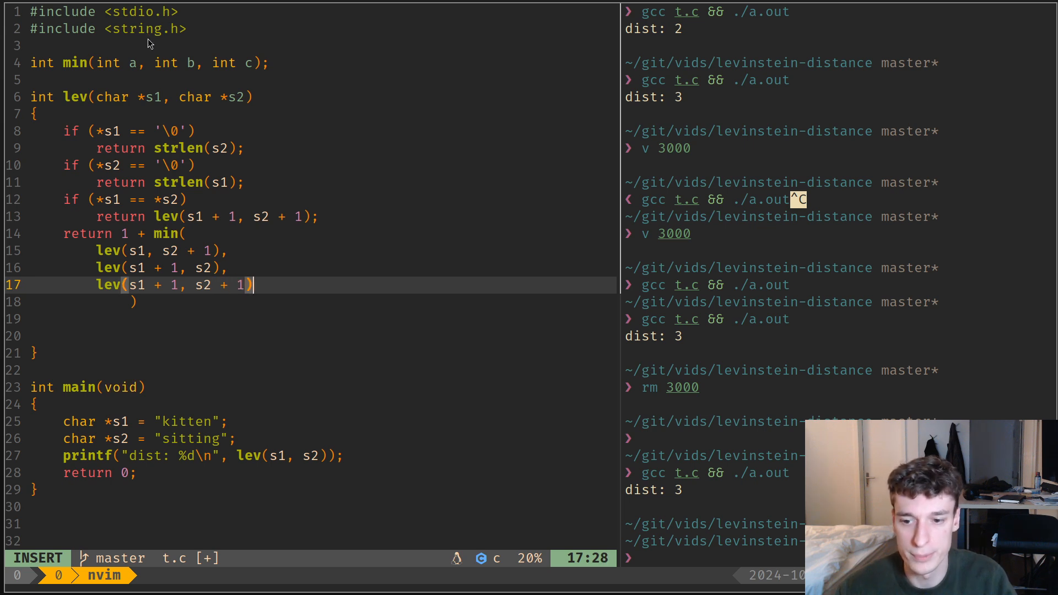
pyautogui.press('Escape')
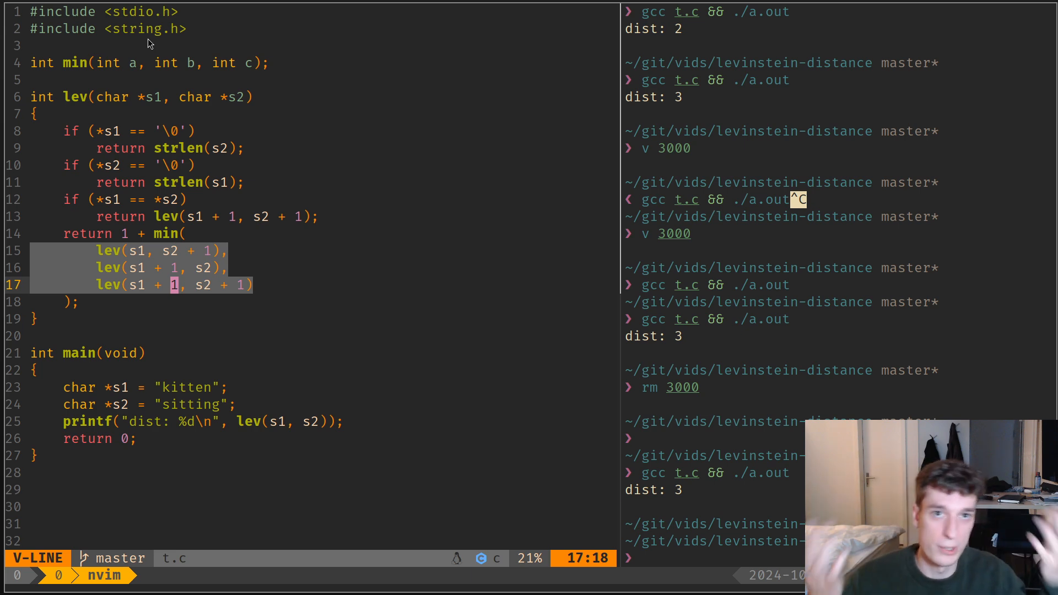
pyautogui.press('Escape')
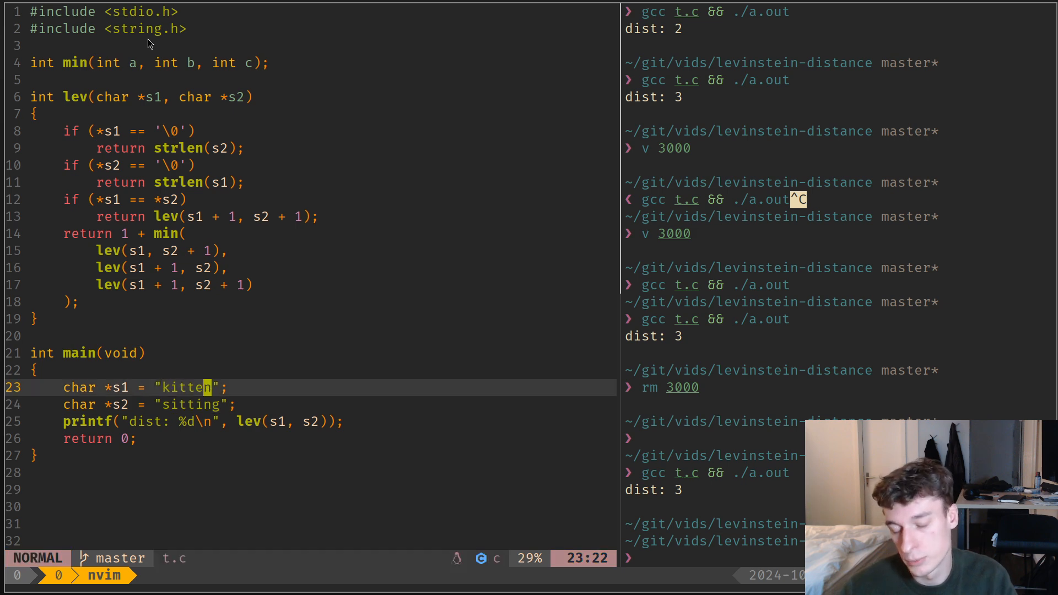
pyautogui.press('v')
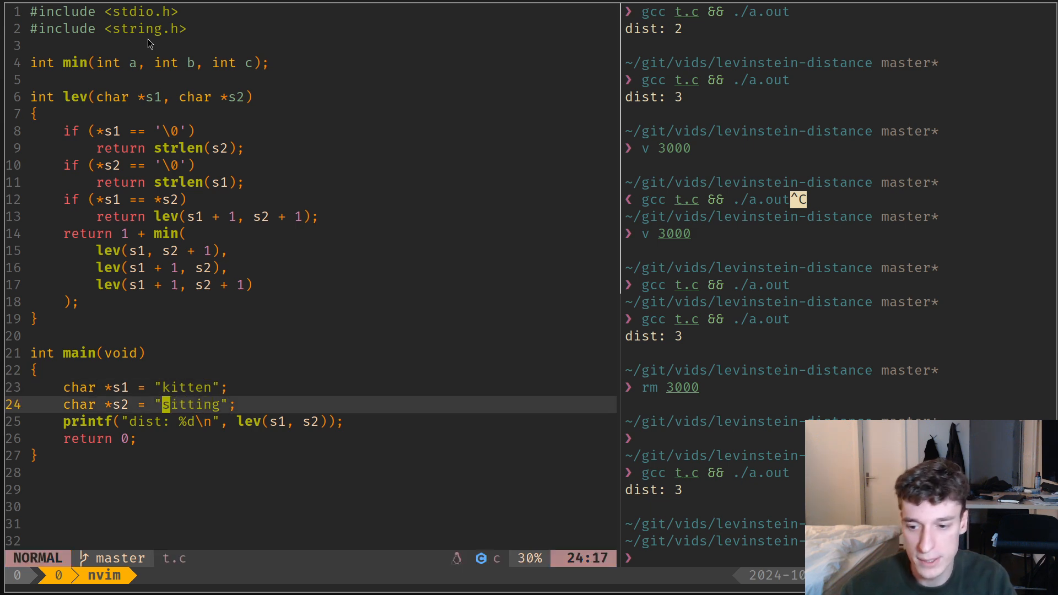
pyautogui.press('k')
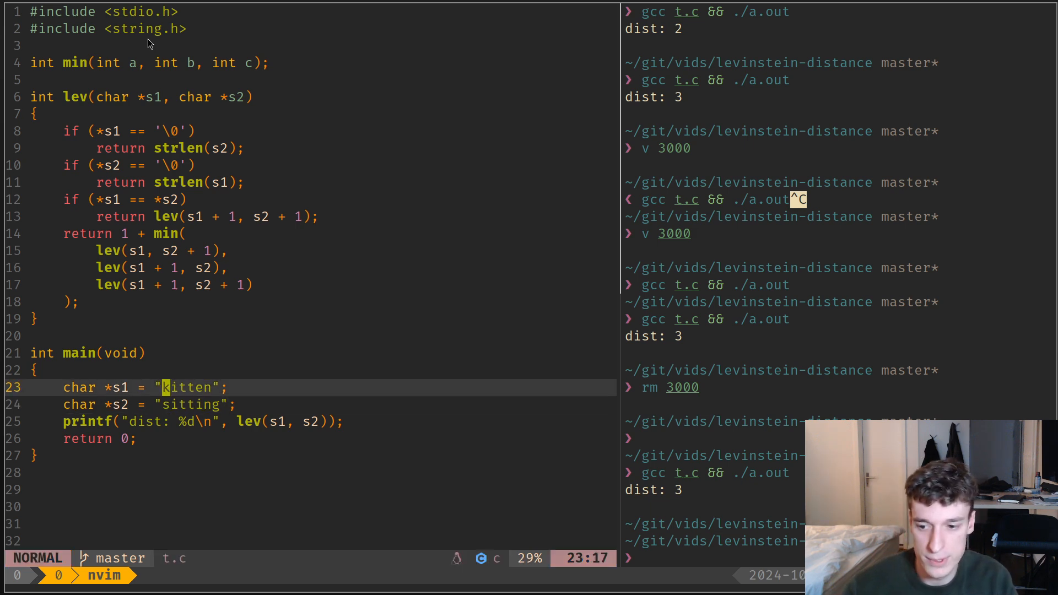
pyautogui.press('j')
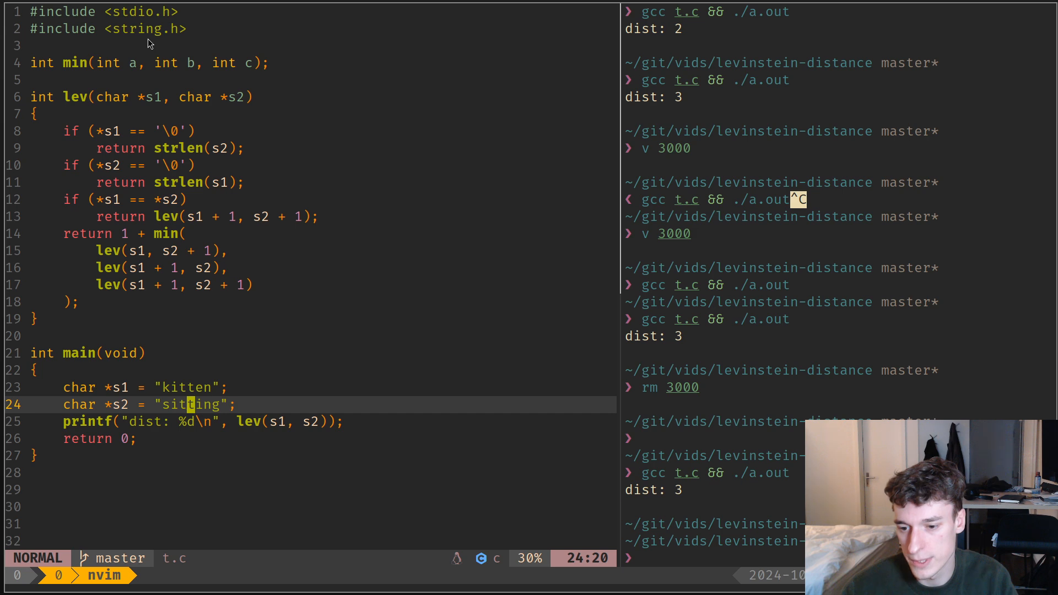
pyautogui.press('k')
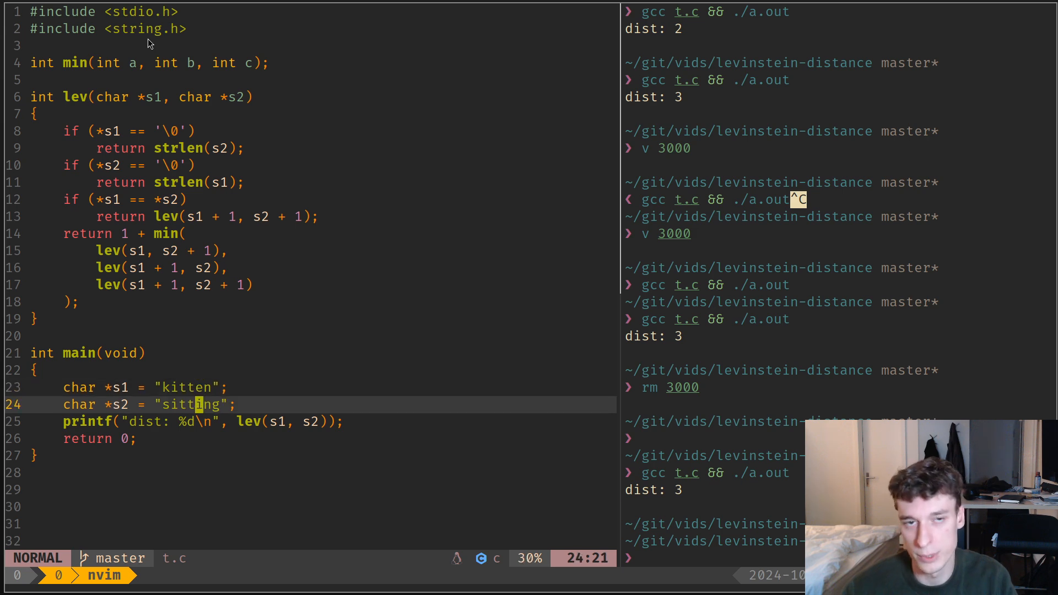
pyautogui.press('l')
pyautogui.write('gcc t.c && ./a.out')
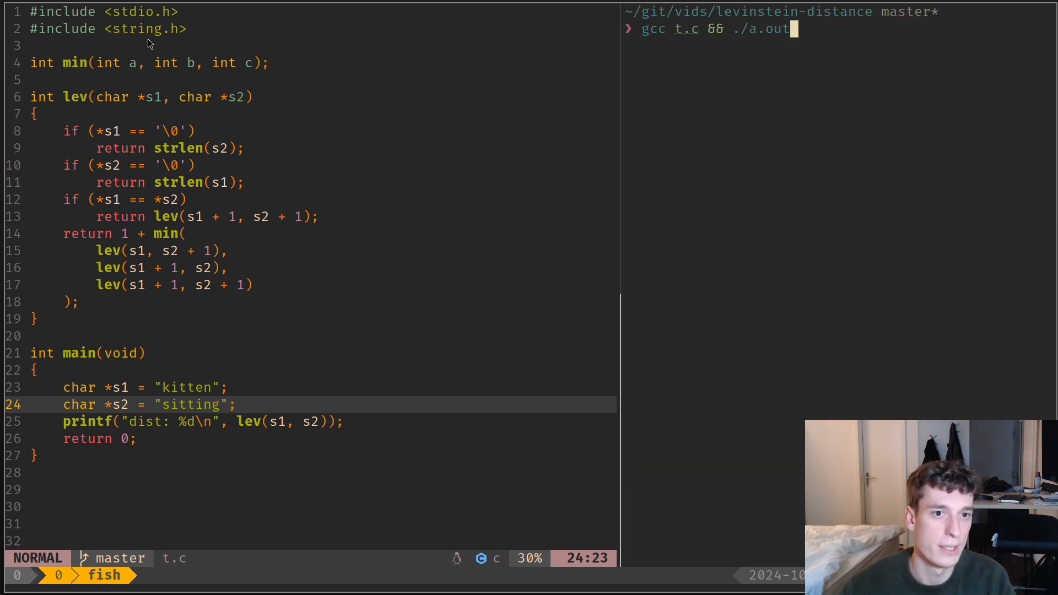
# Run gcc t.c && ./a.out, printing dist: 3 for kitten and sitting
pyautogui.press('Return')
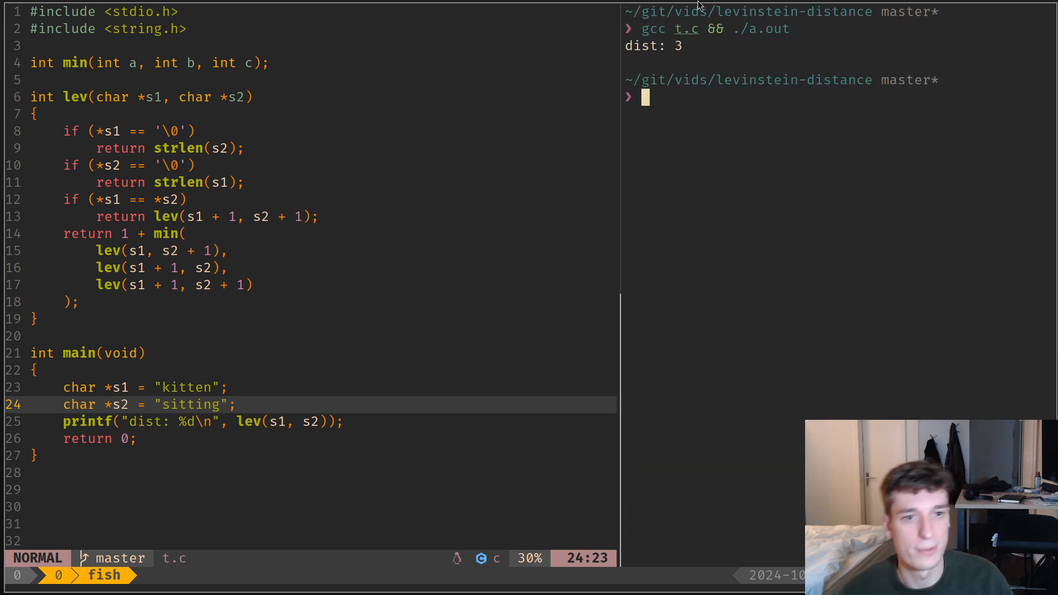
pyautogui.moveTo(707, 63)
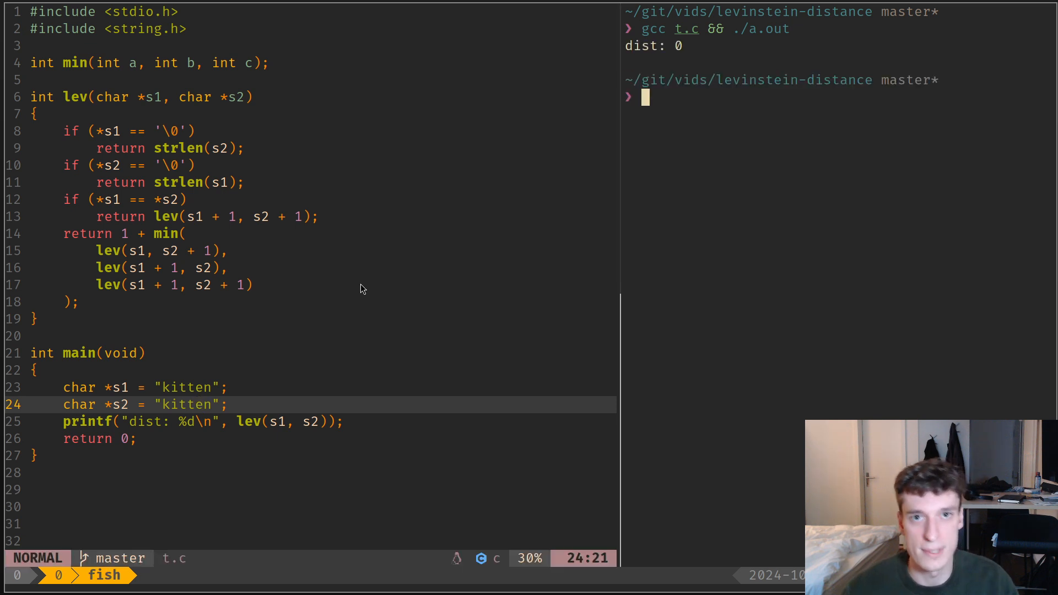
pyautogui.moveTo(377, 232)
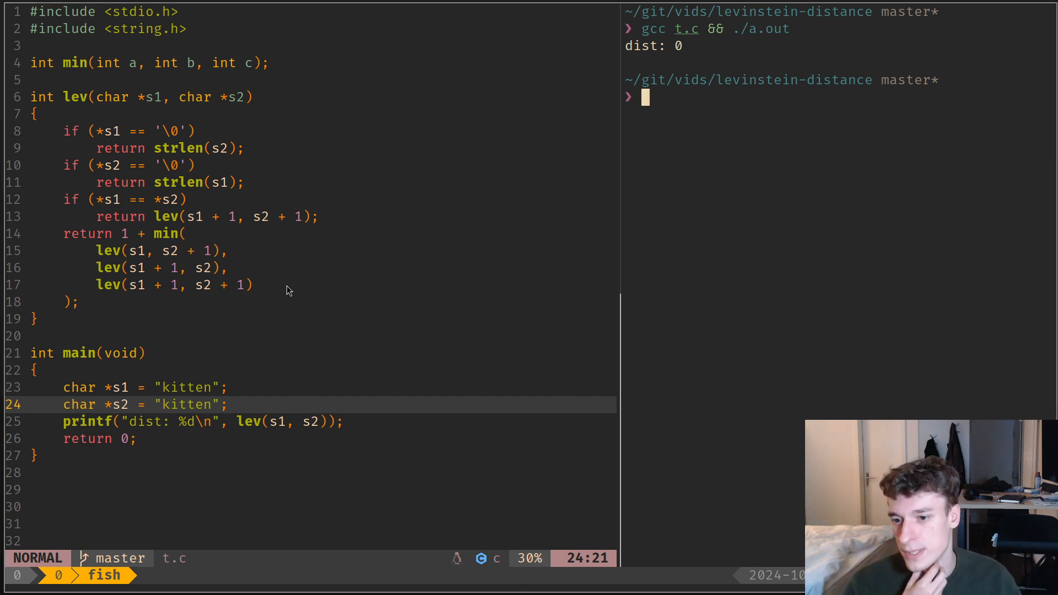
pyautogui.moveTo(153, 293)
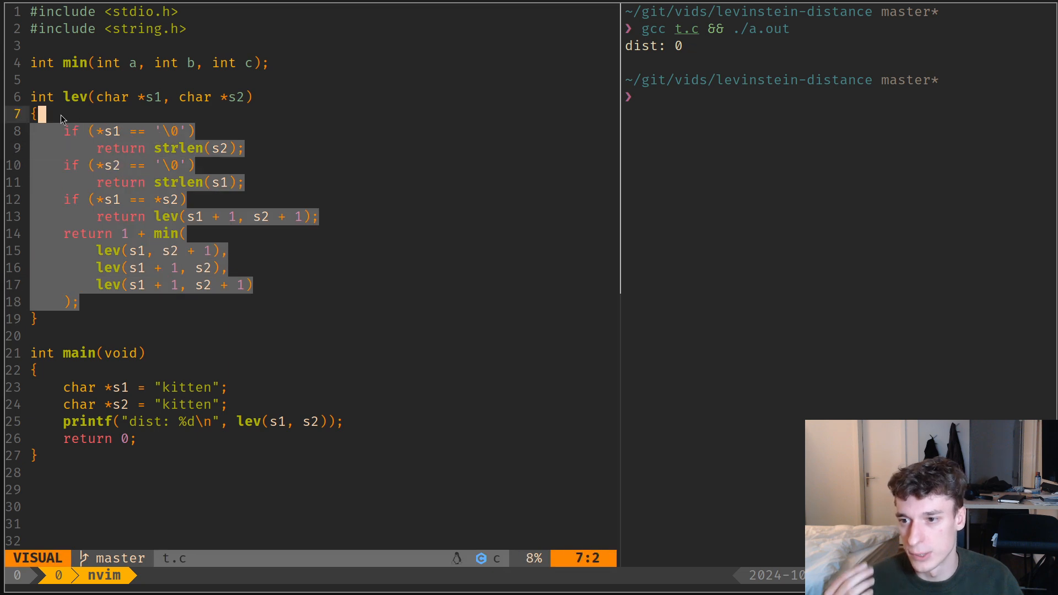
pyautogui.moveTo(111, 128)
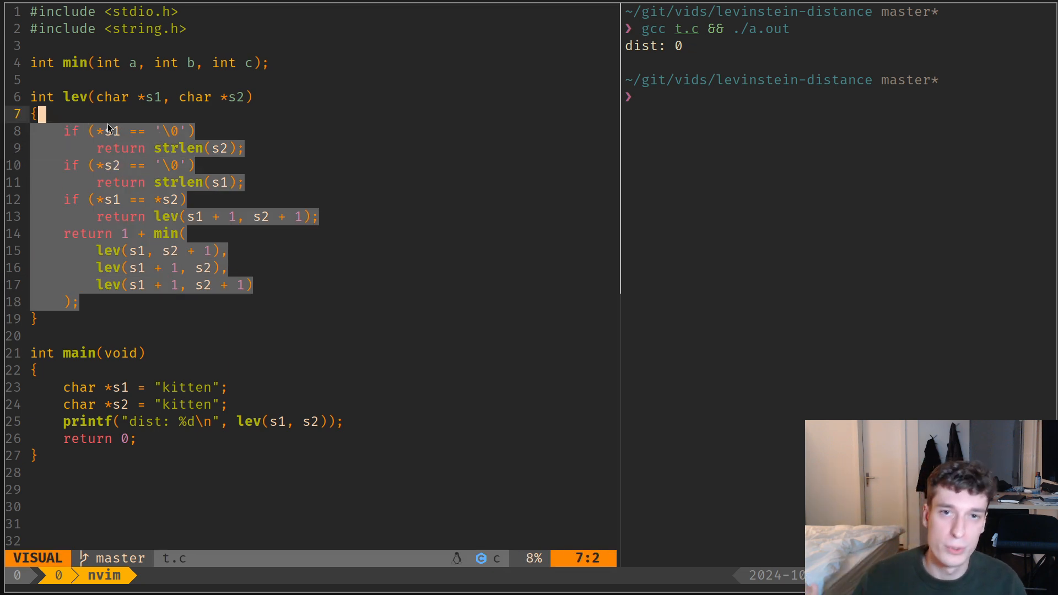
# Drop the visual selection over the lev body in t.c
pyautogui.press('Escape')
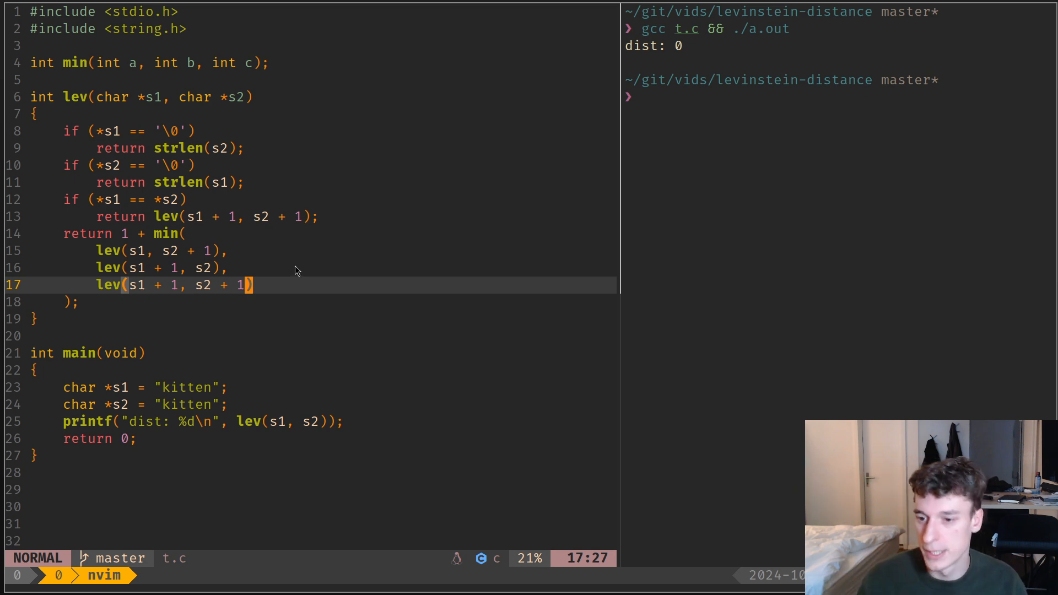
pyautogui.moveTo(330, 250)
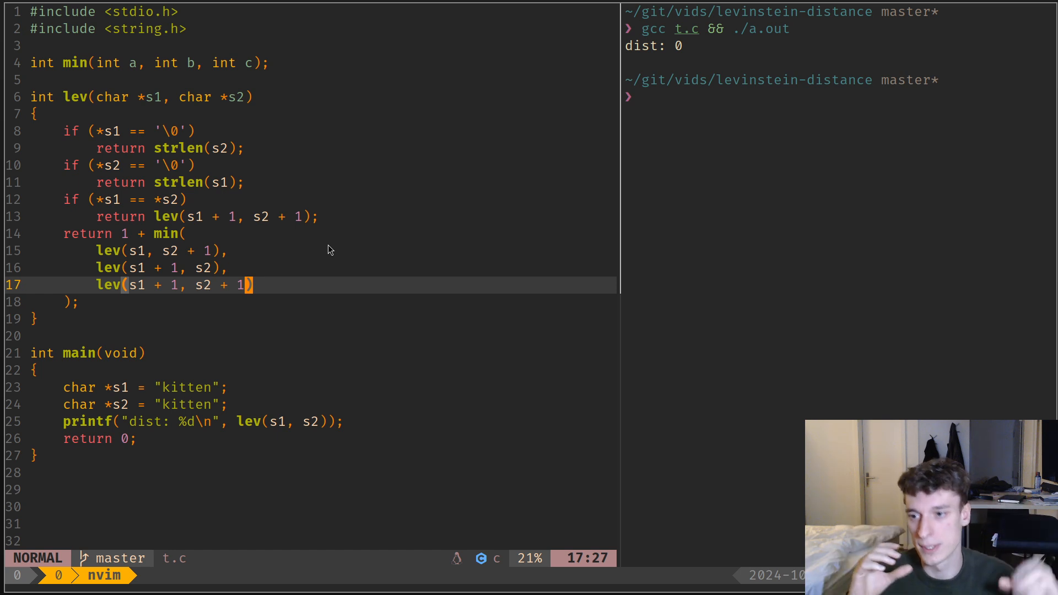
pyautogui.moveTo(179, 255)
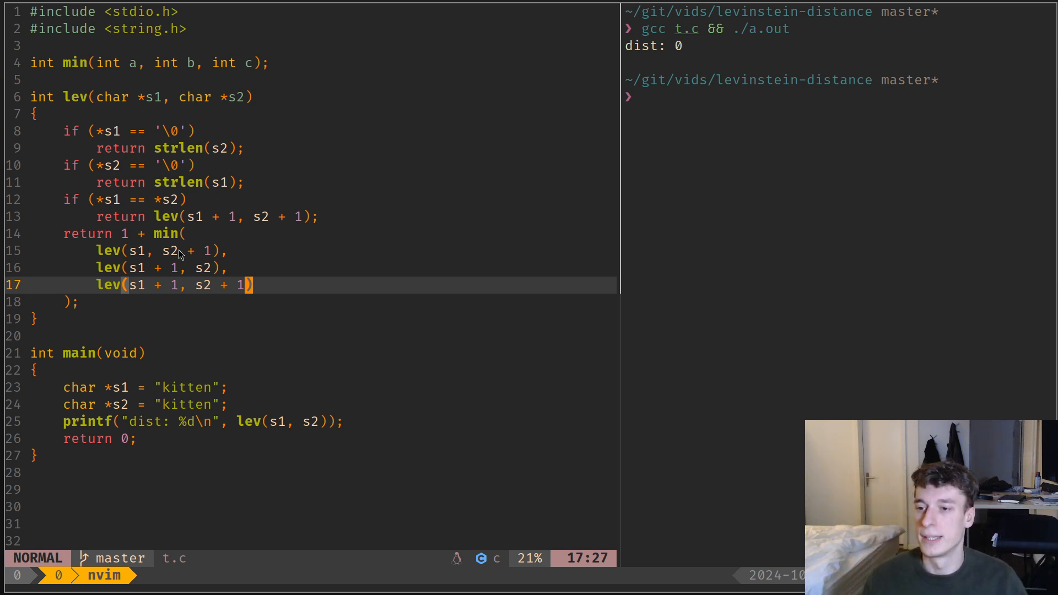
pyautogui.moveTo(205, 286)
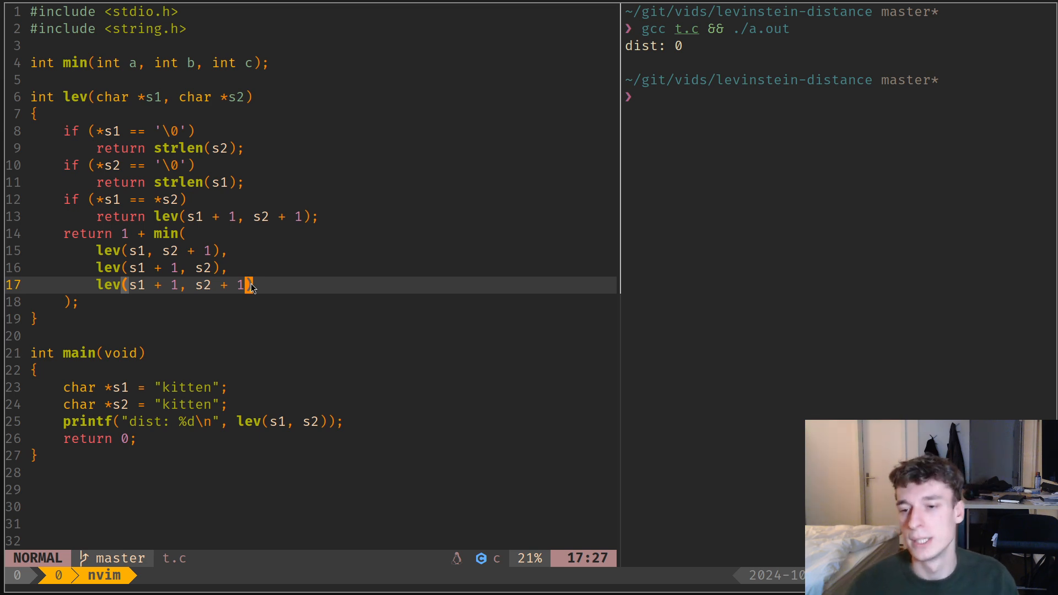
pyautogui.moveTo(74, 102)
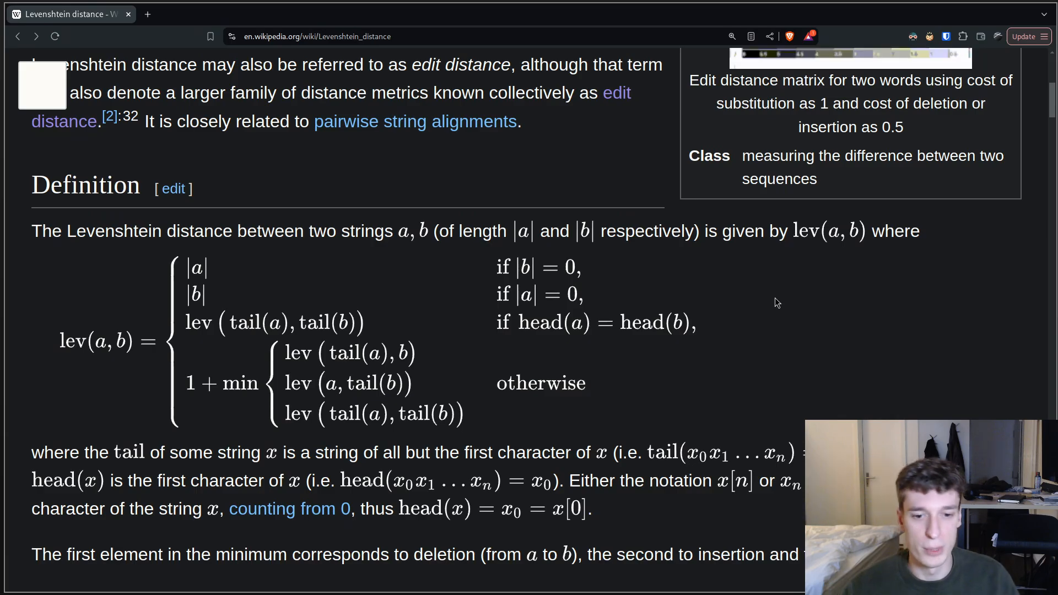
# Scroll the Levenshtein article down to the Computation section's recursive implementation
pyautogui.scroll(-3)
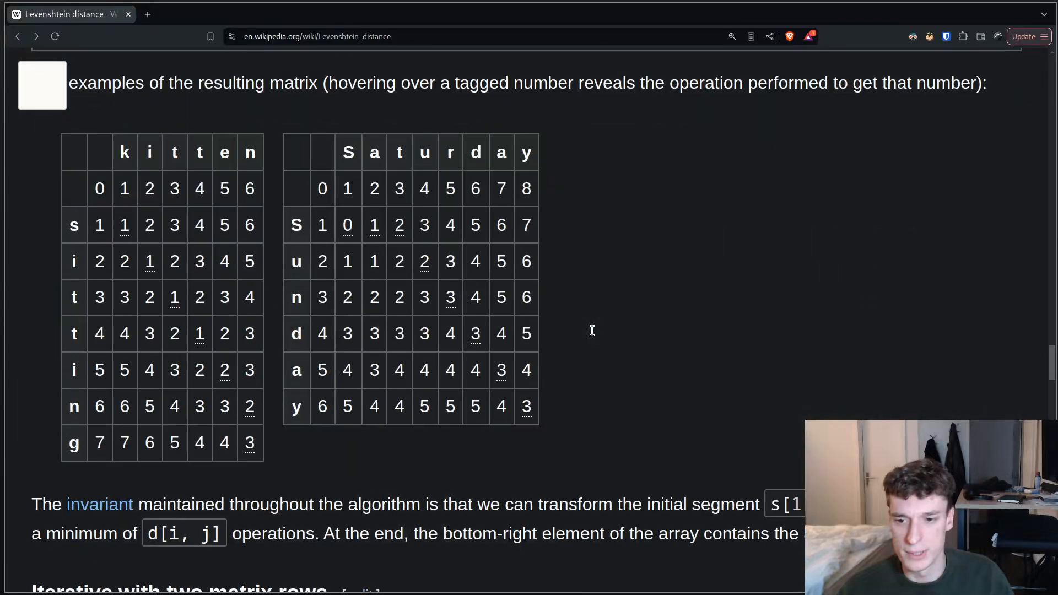
pyautogui.moveTo(219, 189)
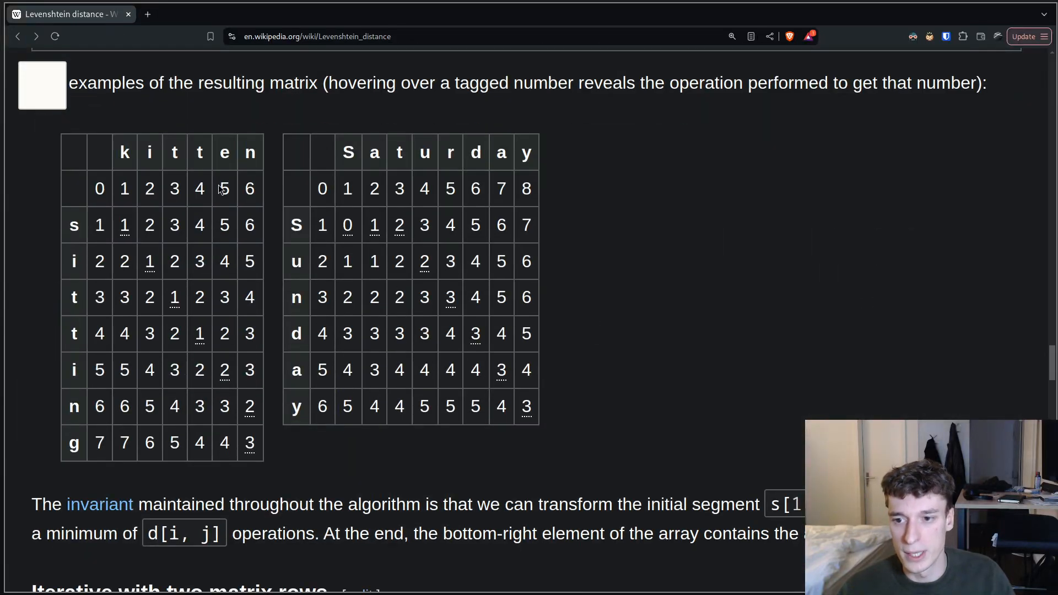
pyautogui.moveTo(250, 444)
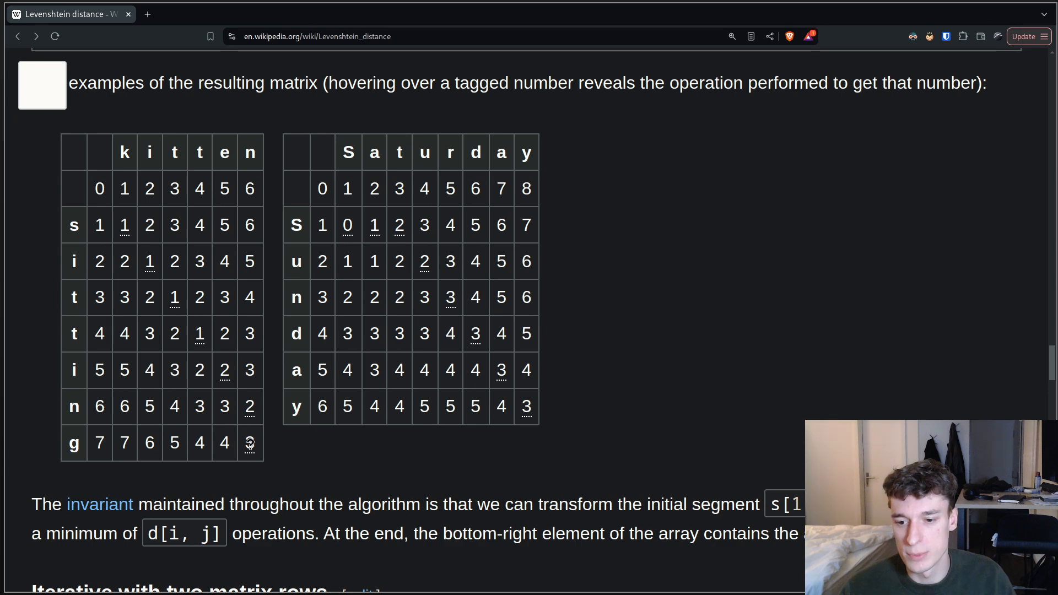
pyautogui.moveTo(131, 169)
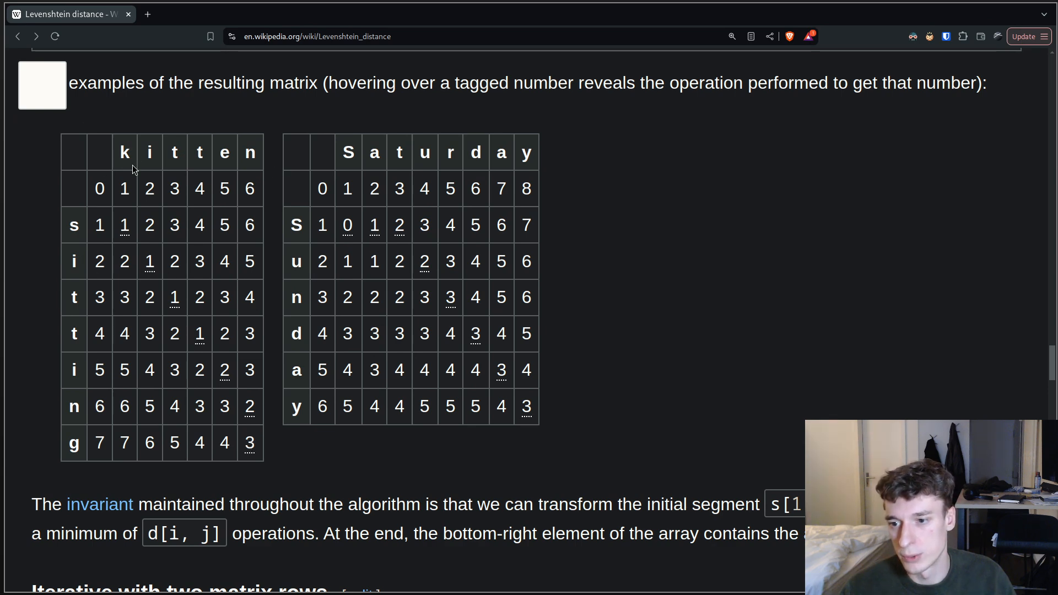
pyautogui.moveTo(194, 387)
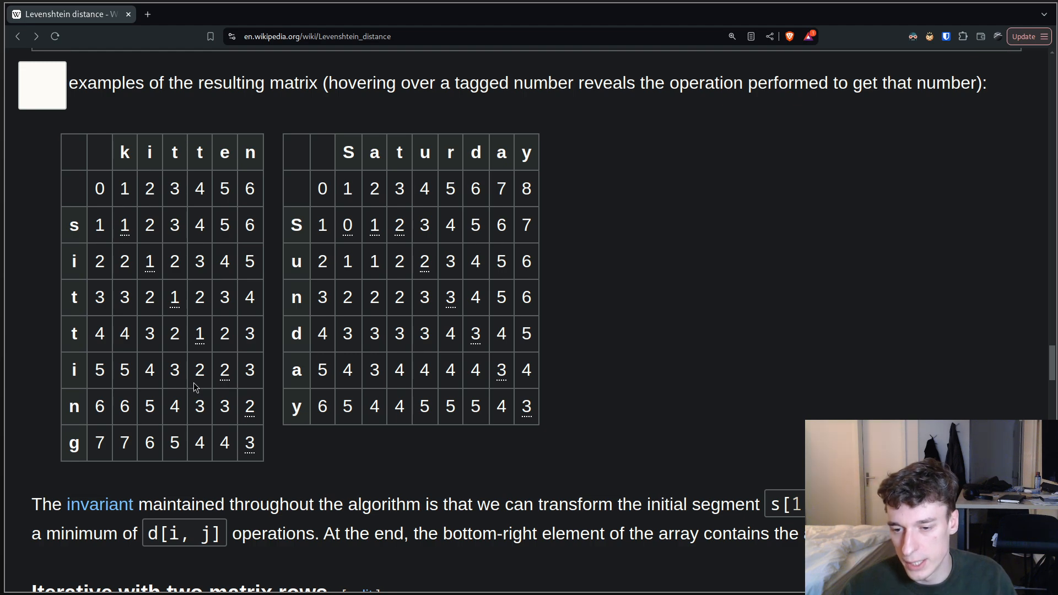
pyautogui.scroll(-3)
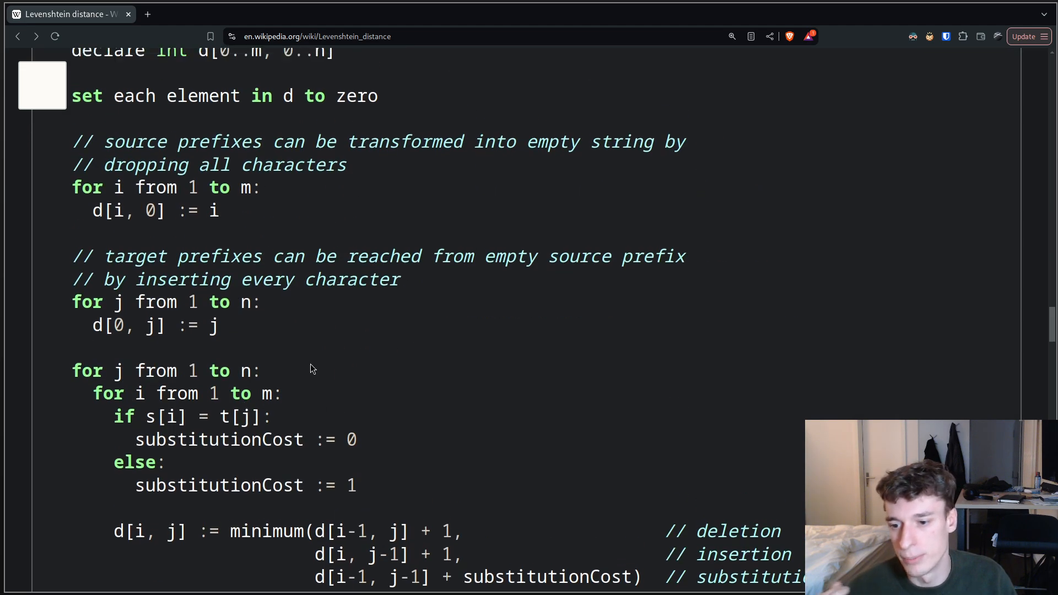
pyautogui.scroll(-3)
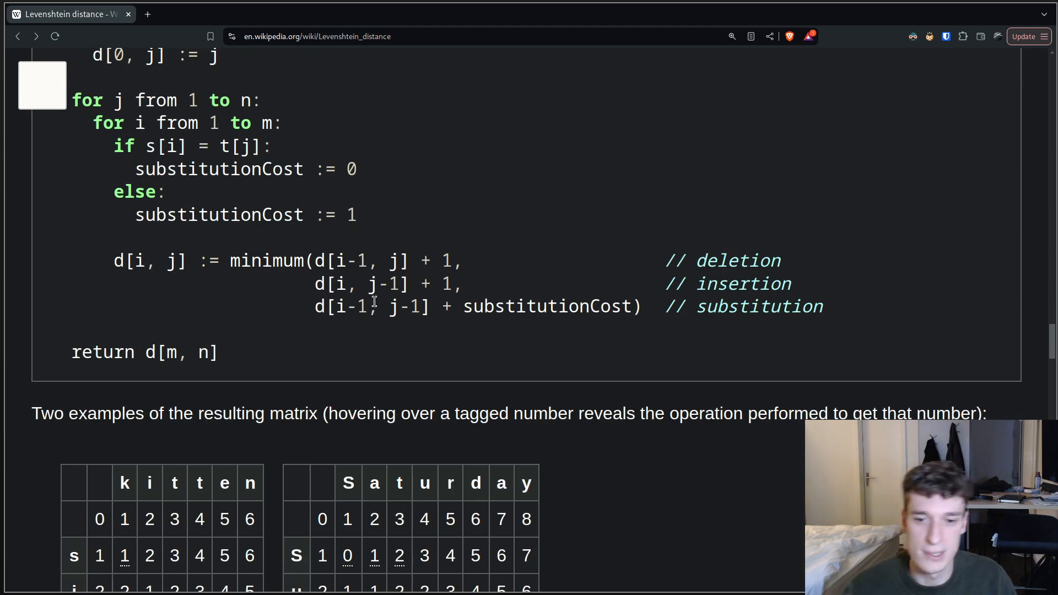
pyautogui.moveTo(450, 325)
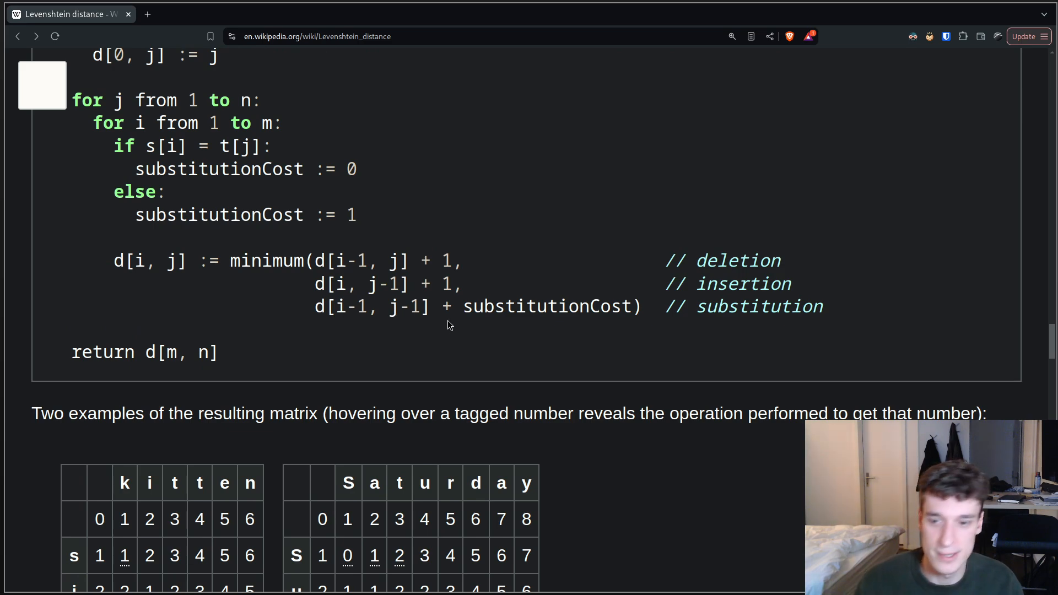
pyautogui.scroll(-3)
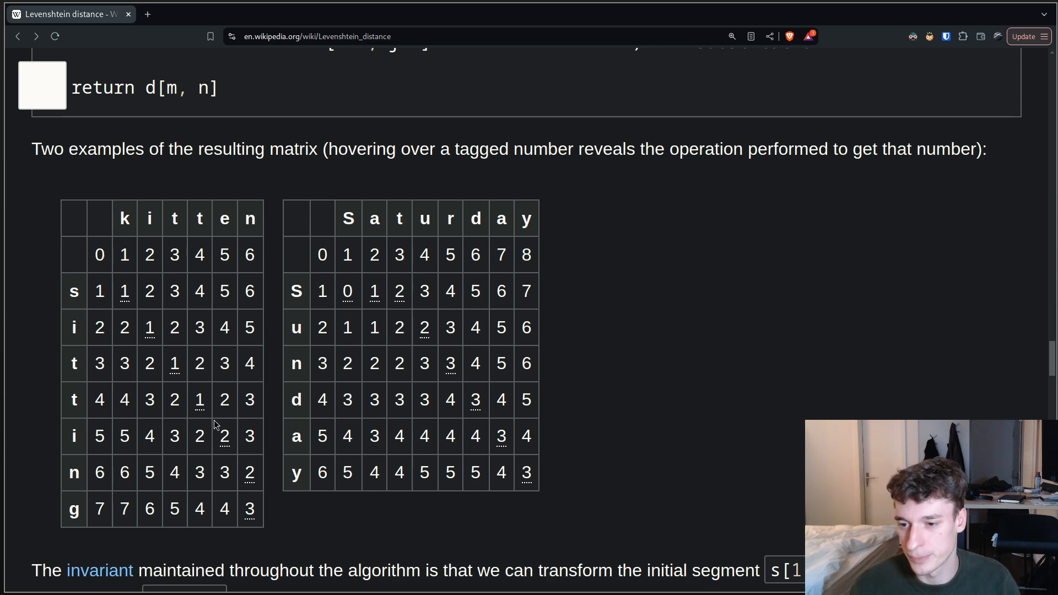
pyautogui.moveTo(269, 435)
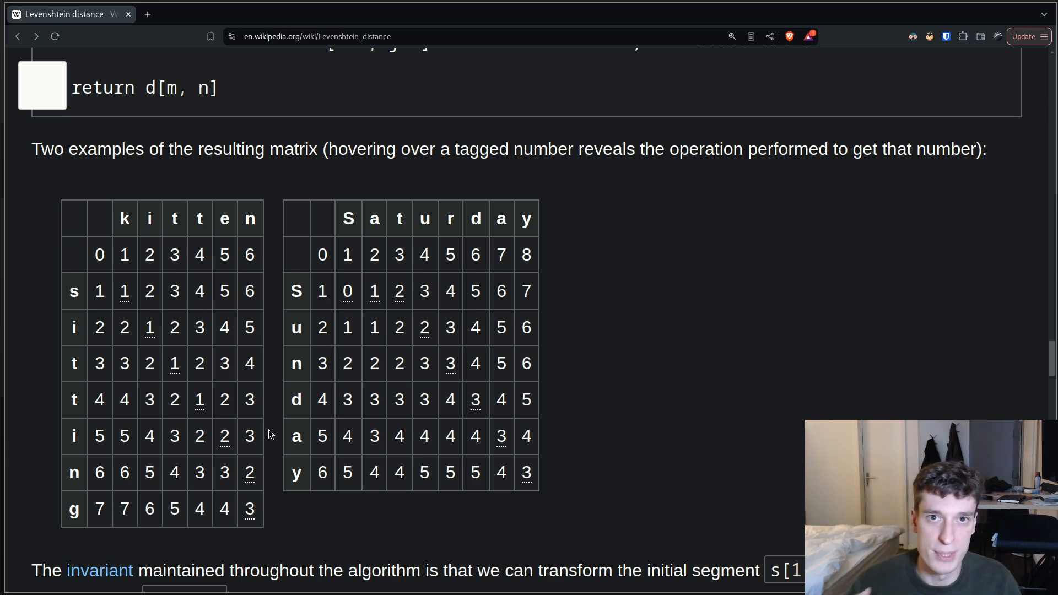
pyautogui.moveTo(545, 426)
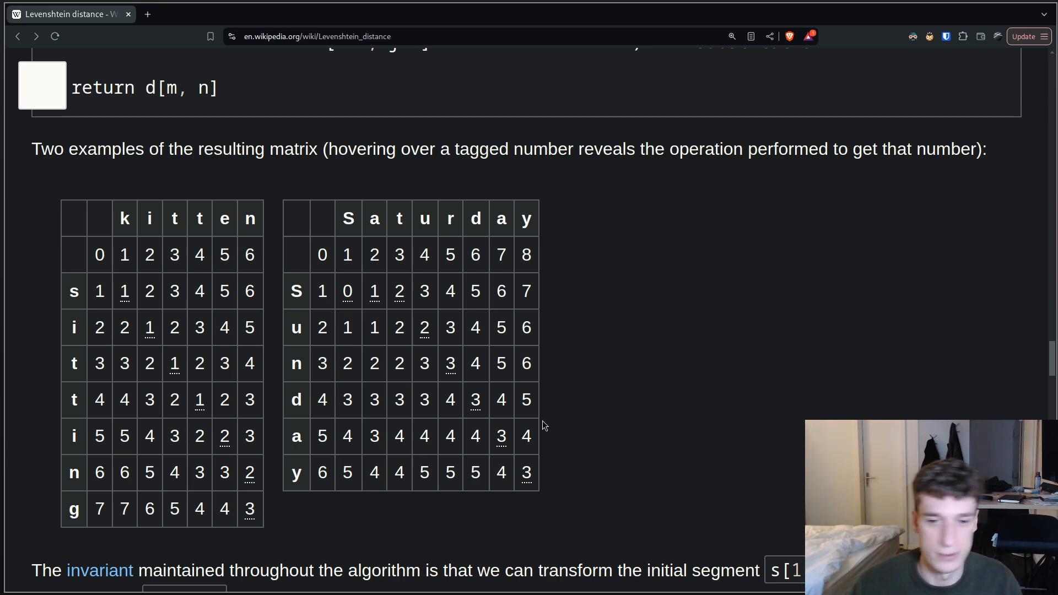
pyautogui.moveTo(547, 533)
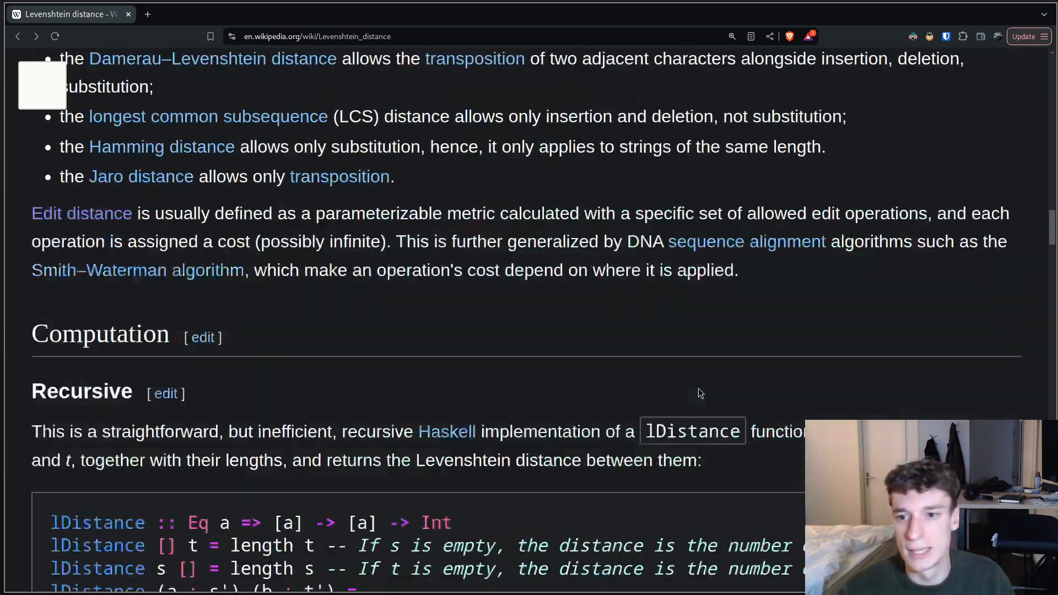
# Scroll back up to the Definition section's recursive lev(a, b) formula
pyautogui.scroll(3)
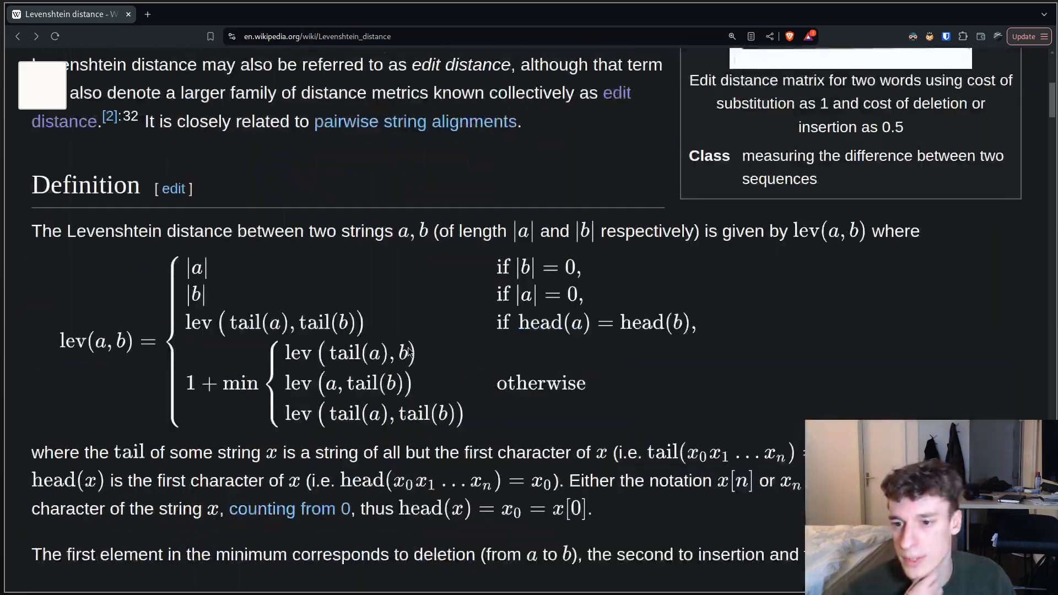
pyautogui.moveTo(416, 311)
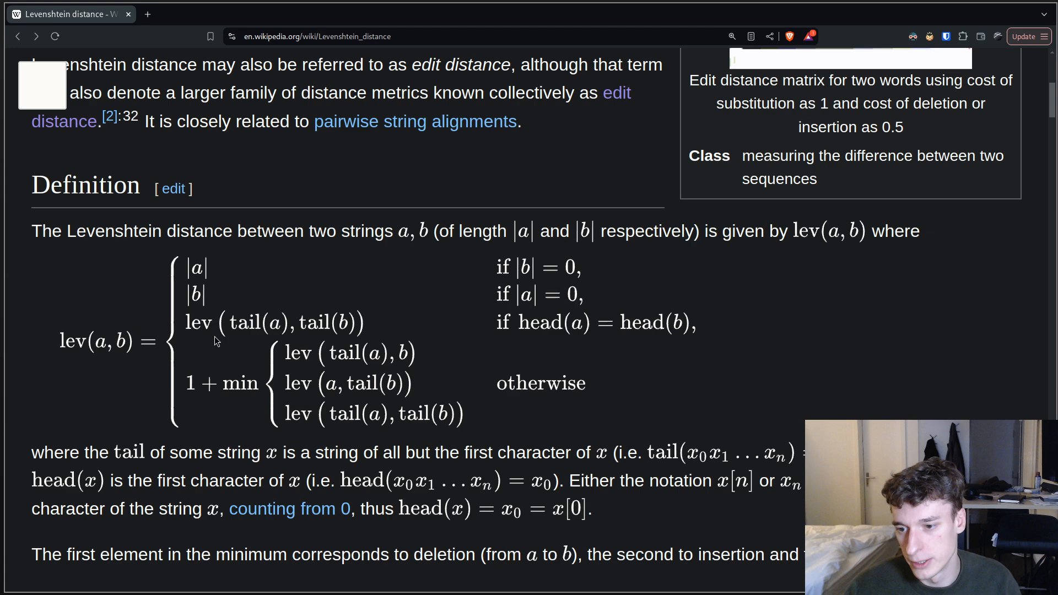
pyautogui.moveTo(289, 341)
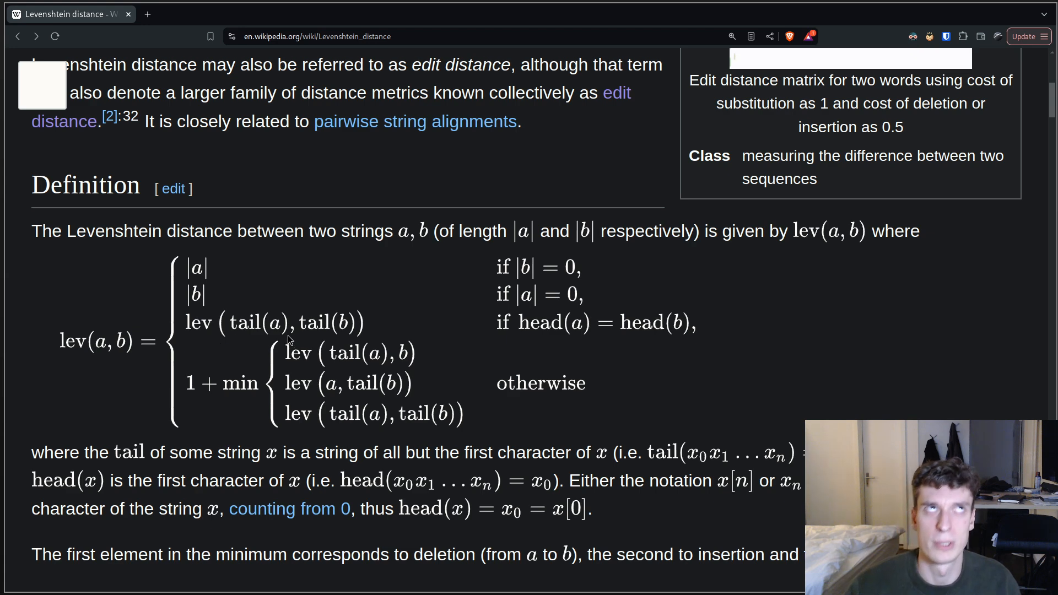
pyautogui.moveTo(168, 322)
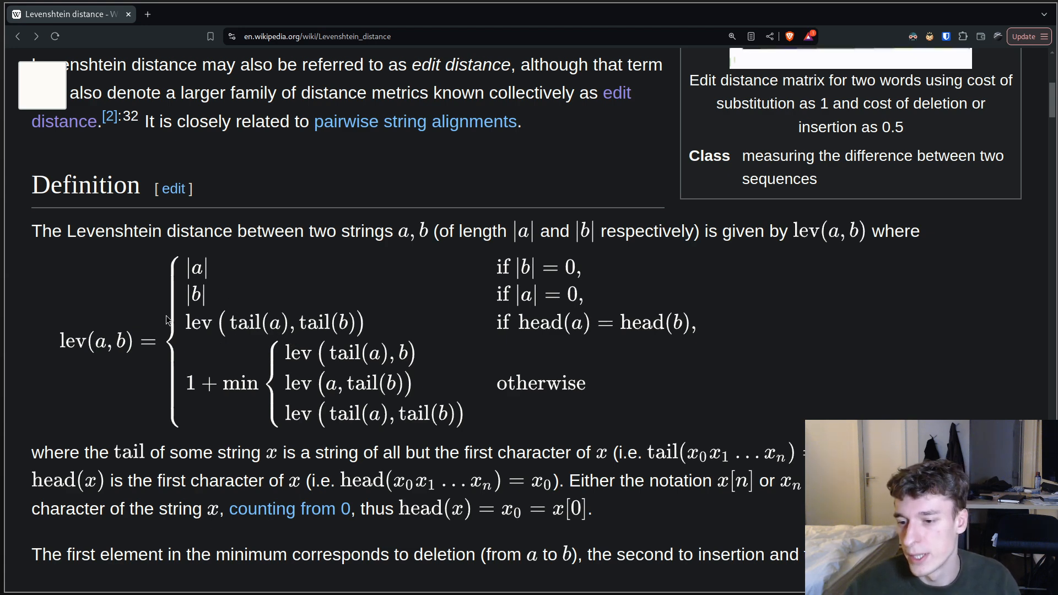
pyautogui.moveTo(238, 294)
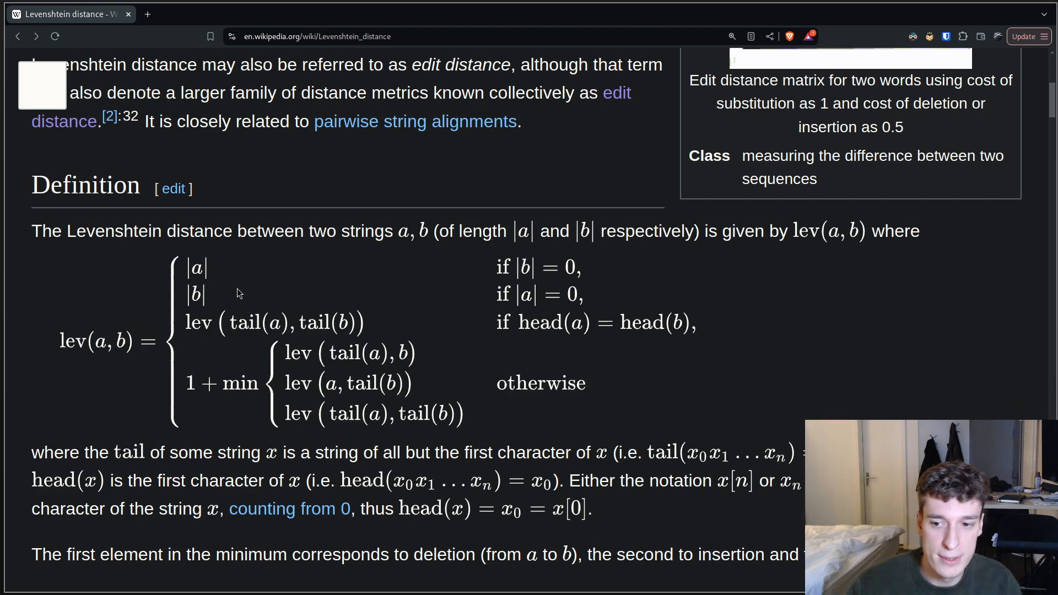
pyautogui.moveTo(177, 278)
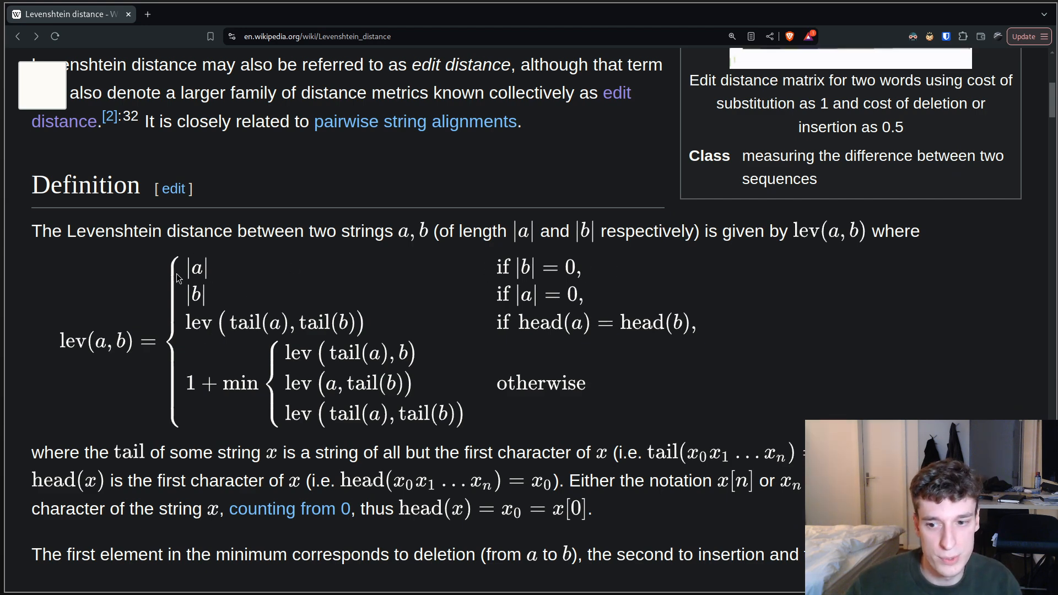
pyautogui.moveTo(567, 300)
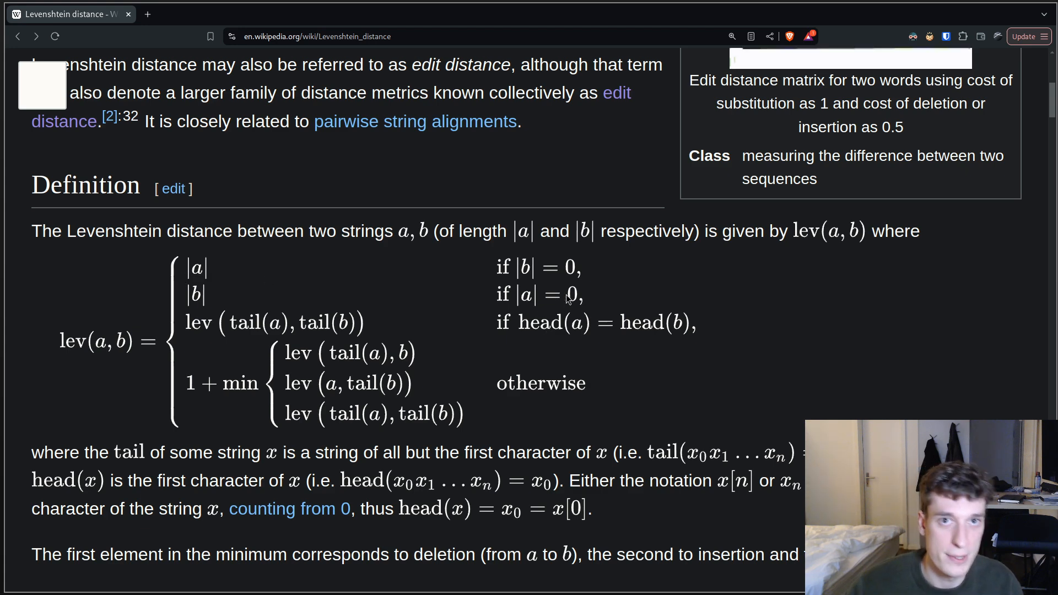
pyautogui.moveTo(538, 301)
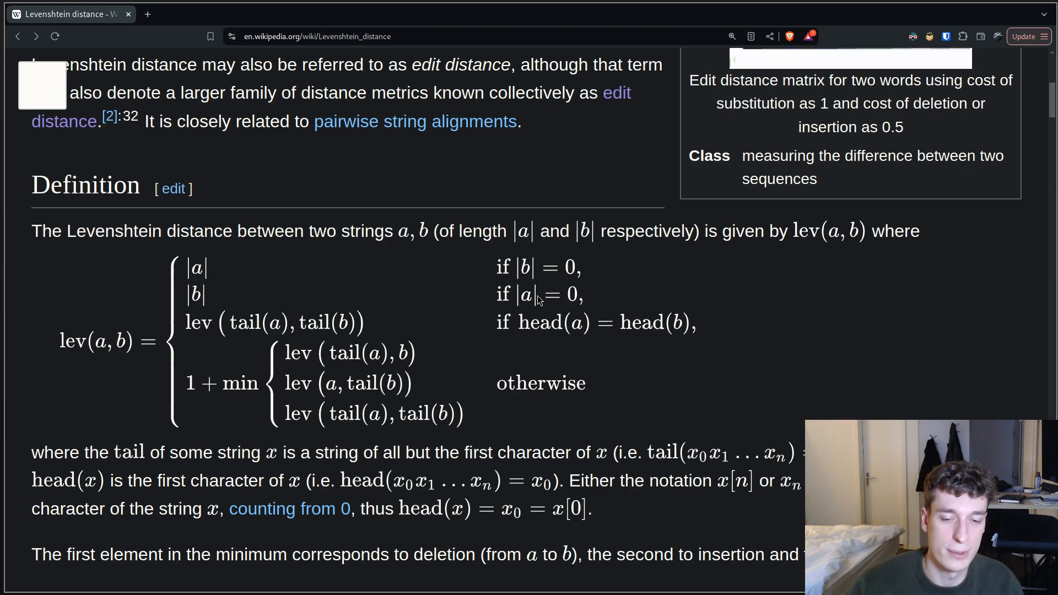
pyautogui.moveTo(206, 305)
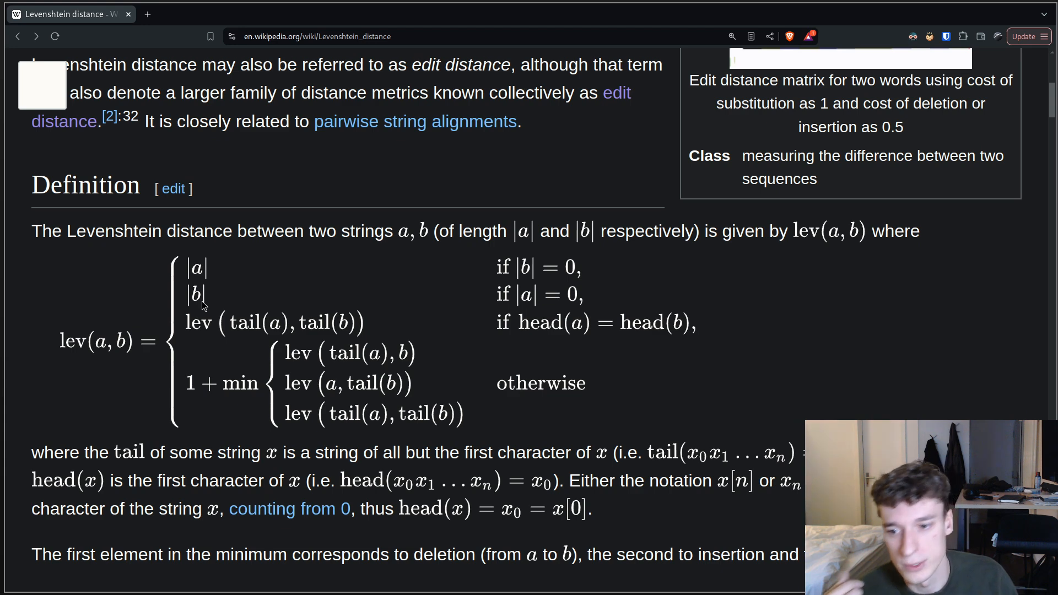
pyautogui.moveTo(223, 330)
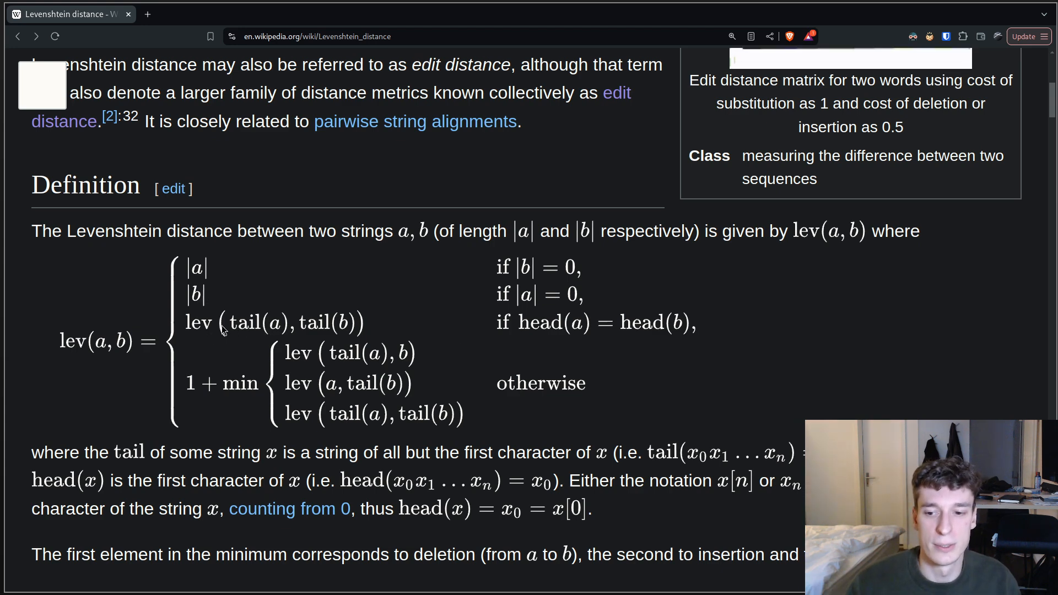
pyautogui.moveTo(604, 332)
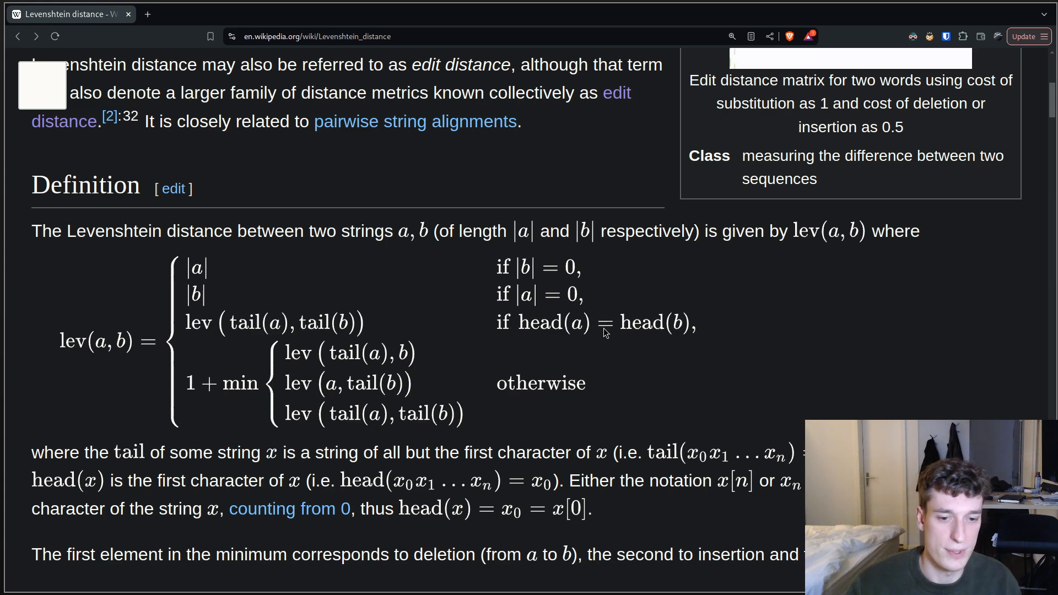
pyautogui.moveTo(253, 325)
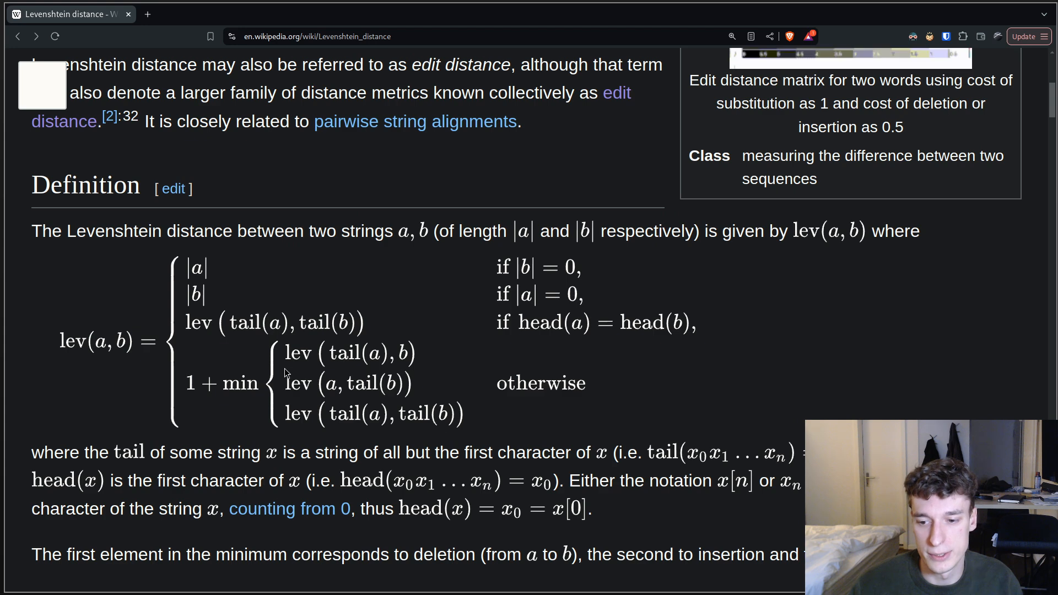
pyautogui.moveTo(471, 428)
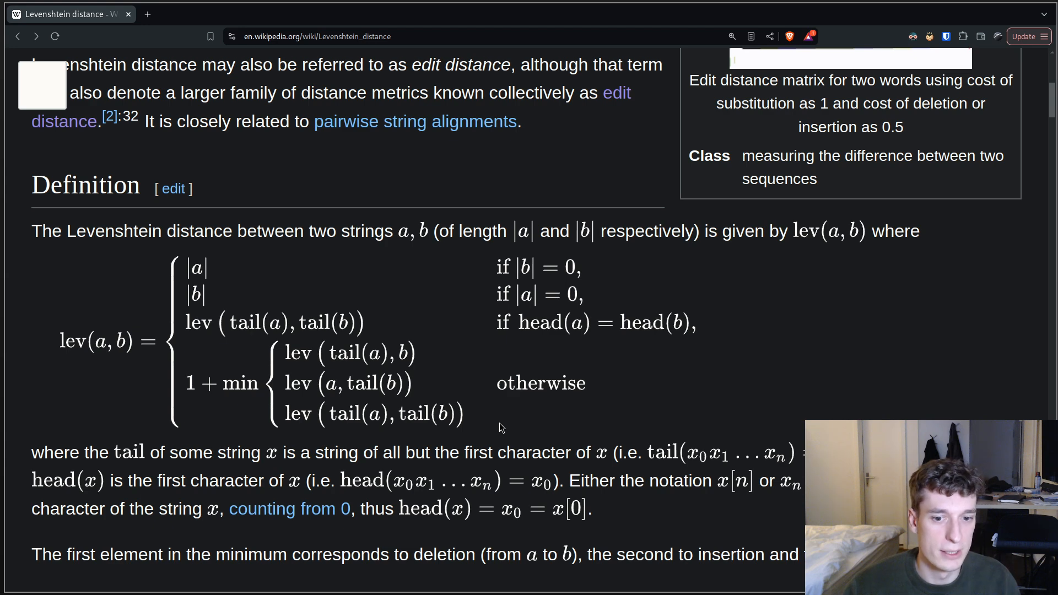
pyautogui.moveTo(383, 375)
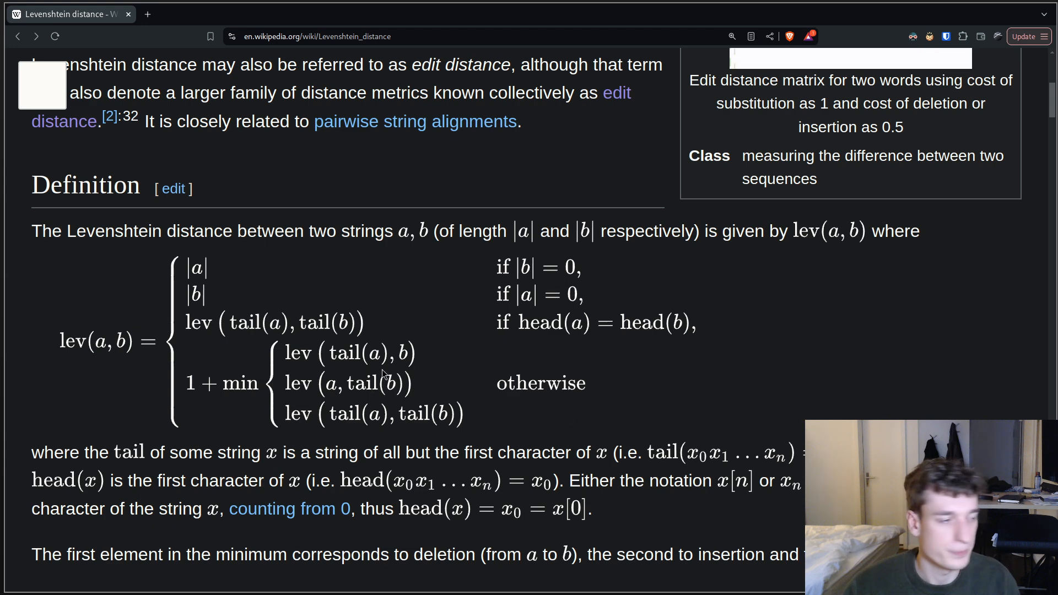
pyautogui.moveTo(414, 378)
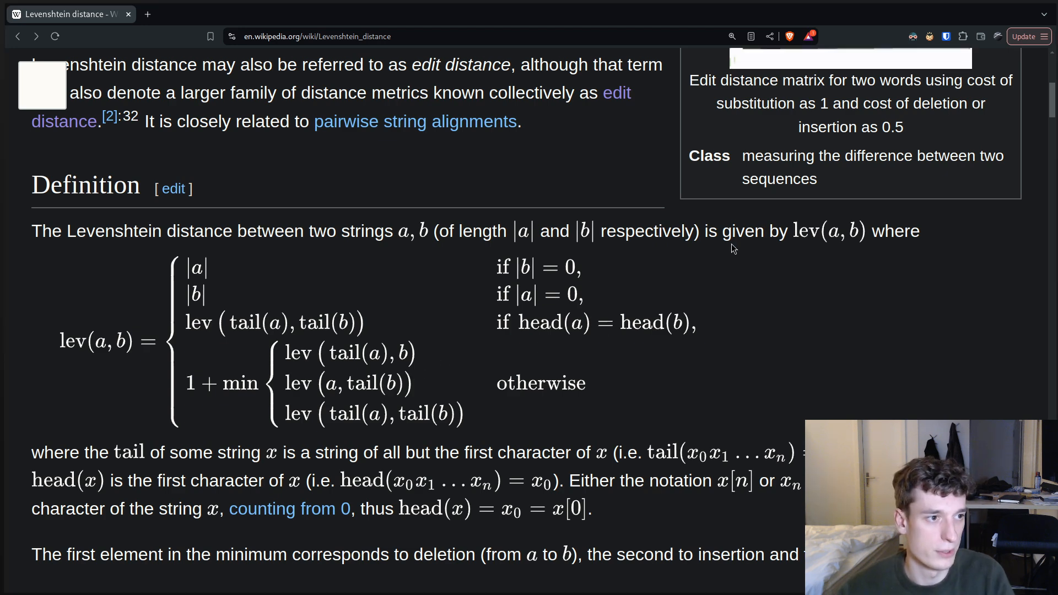
# Switch from the browser back to Neovim with t.c and the dist: 0 output
pyautogui.press('alt+tab')
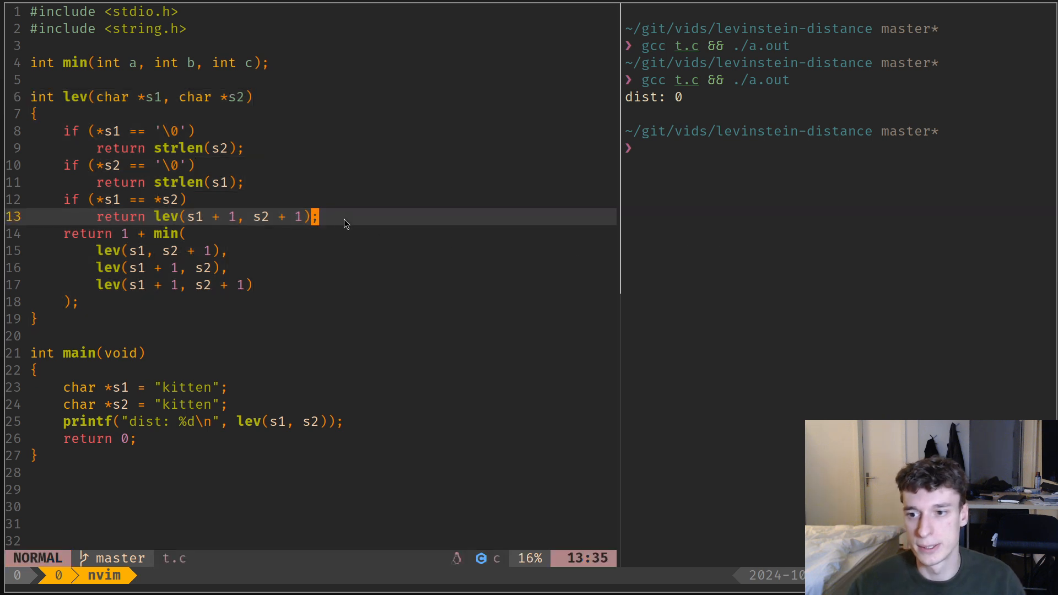
pyautogui.moveTo(377, 200)
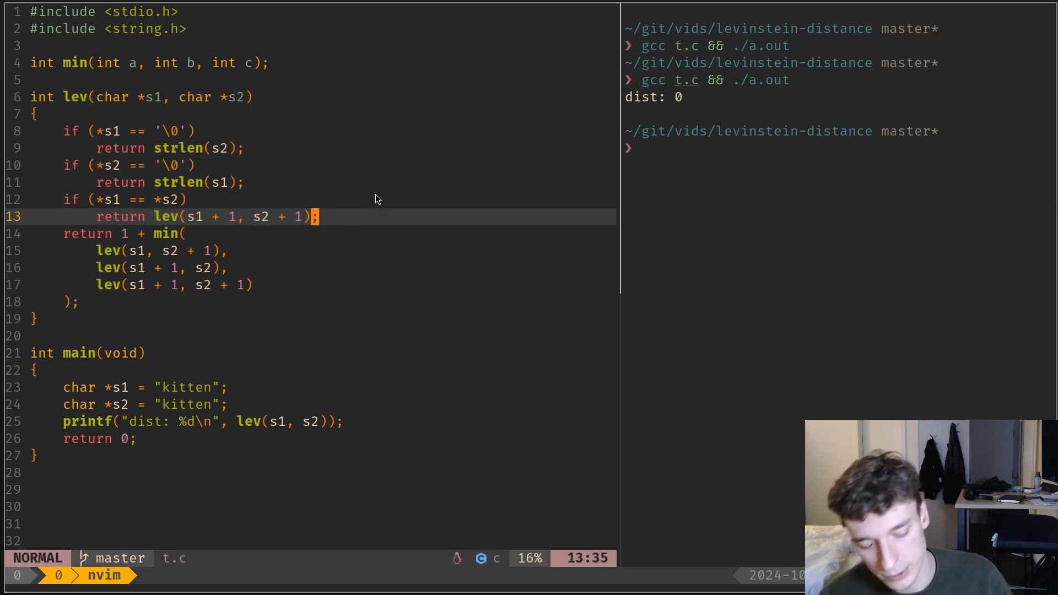